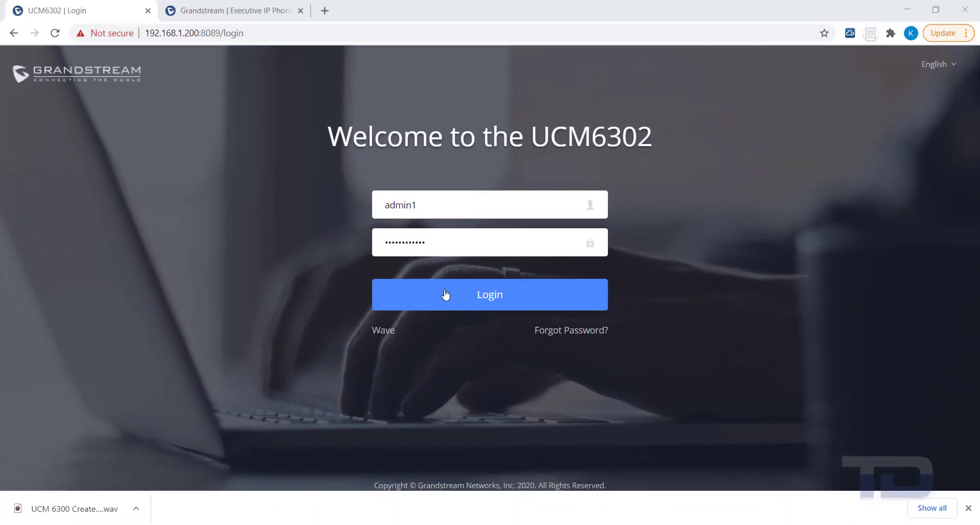
- Sign in to the UCM6302 admin interface and reach the system status Dashboard
click(489, 294)
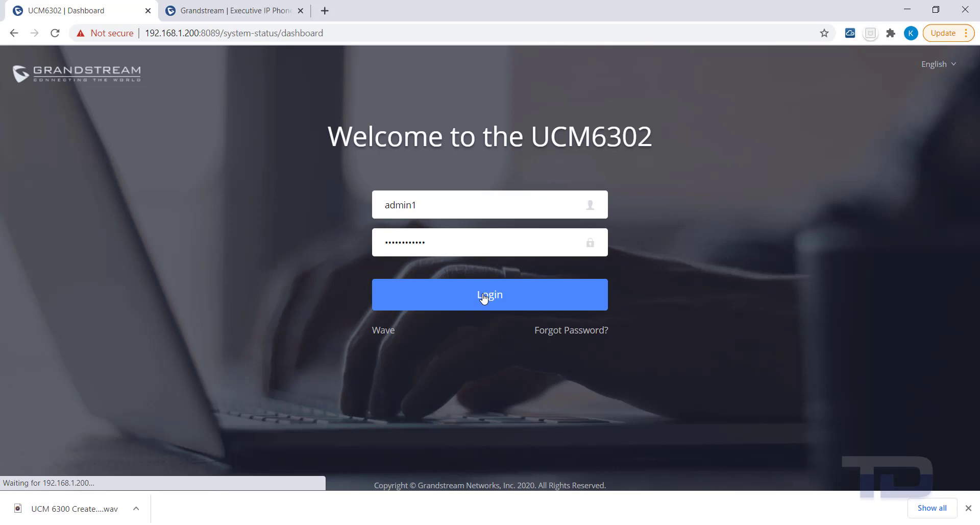
click(489, 294)
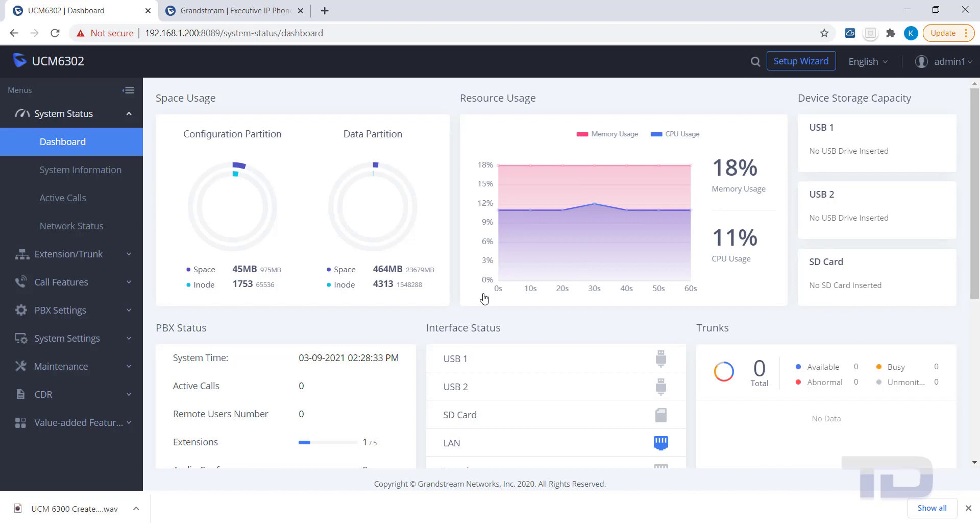
mouse_move(729, 131)
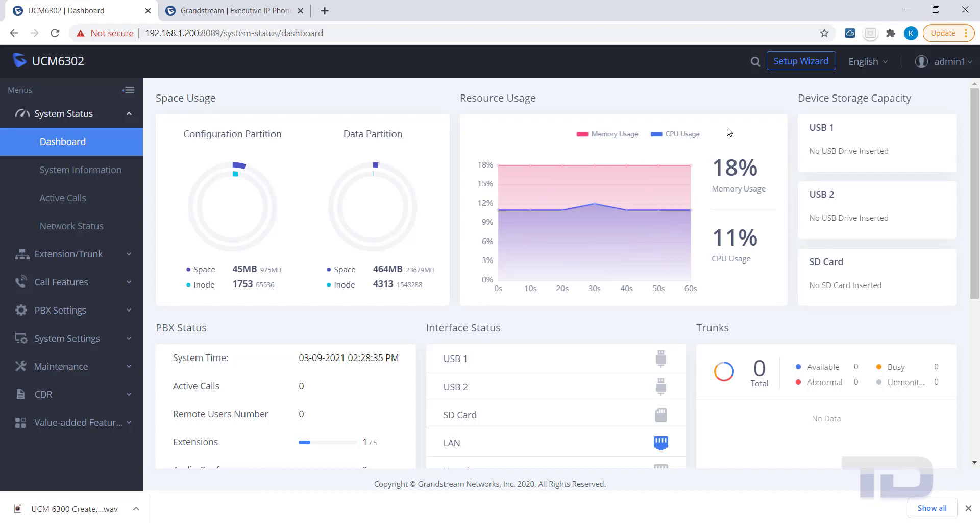
mouse_move(810, 68)
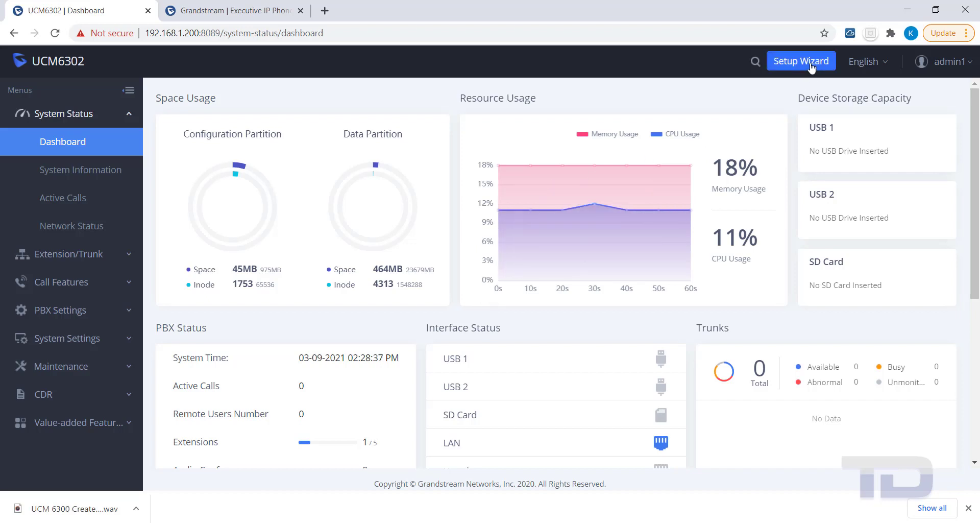
mouse_move(801, 60)
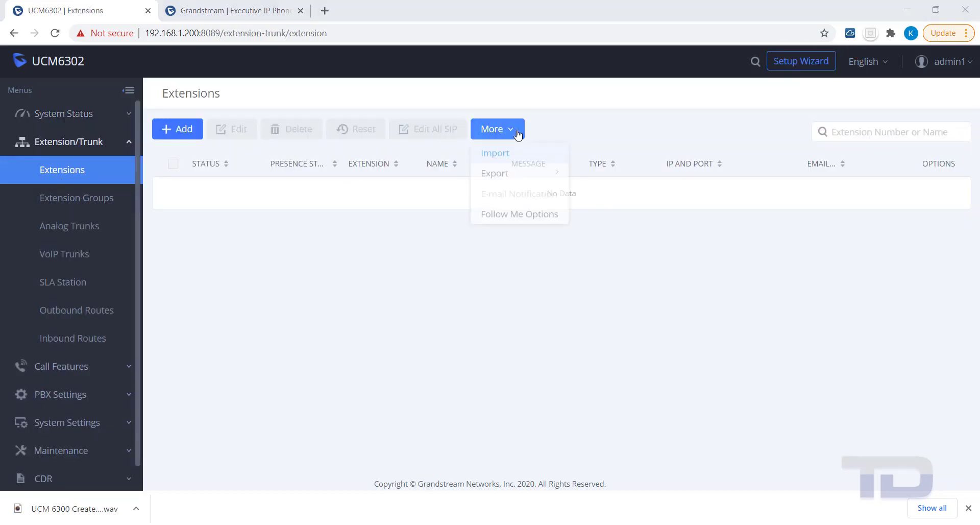
- Bring up the extension Import dialog from the Extensions list and cancel it without importing
click(494, 153)
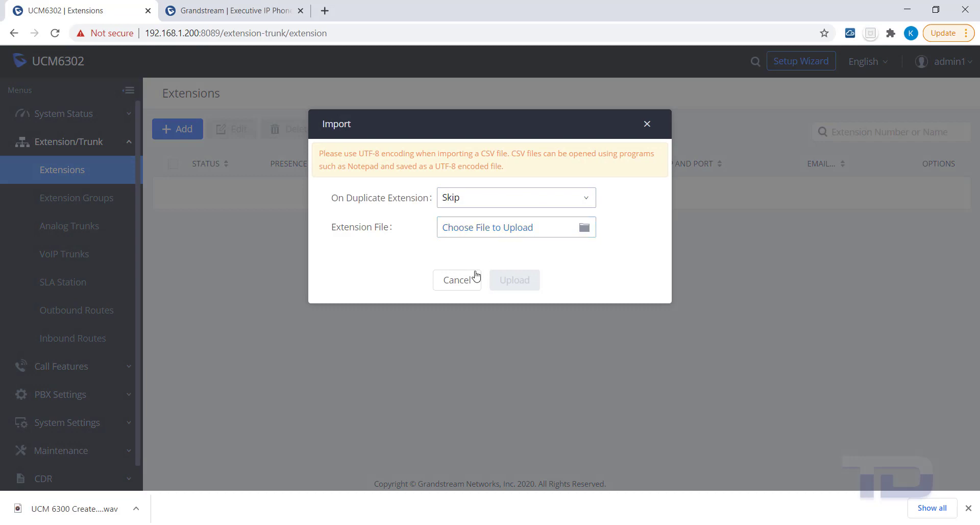
click(458, 279)
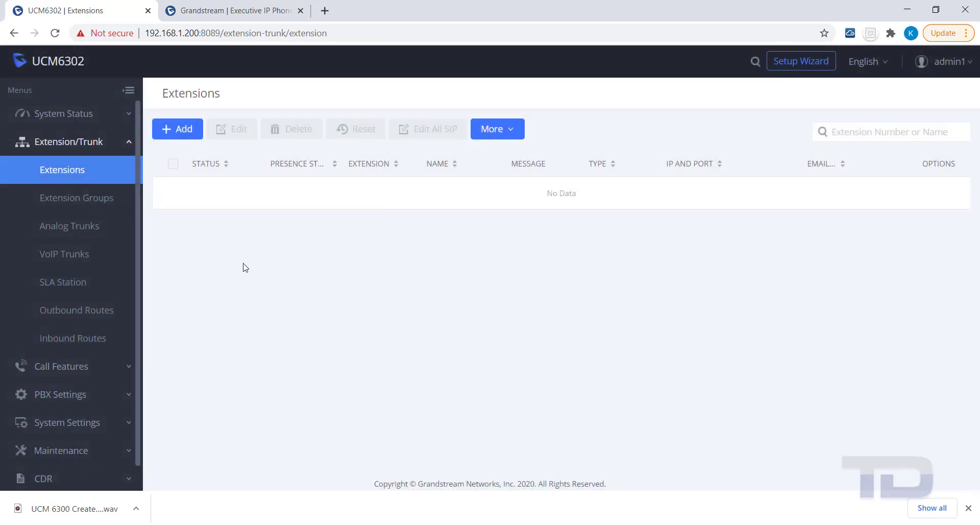
- Start a new extension and switch the Add Method to Batch with 5 extensions starting at 1000
click(177, 128)
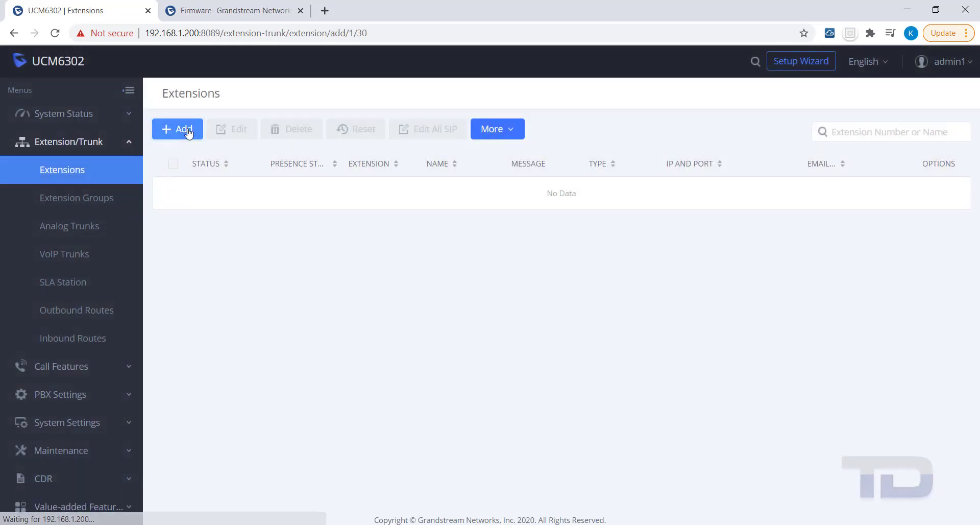
click(178, 129)
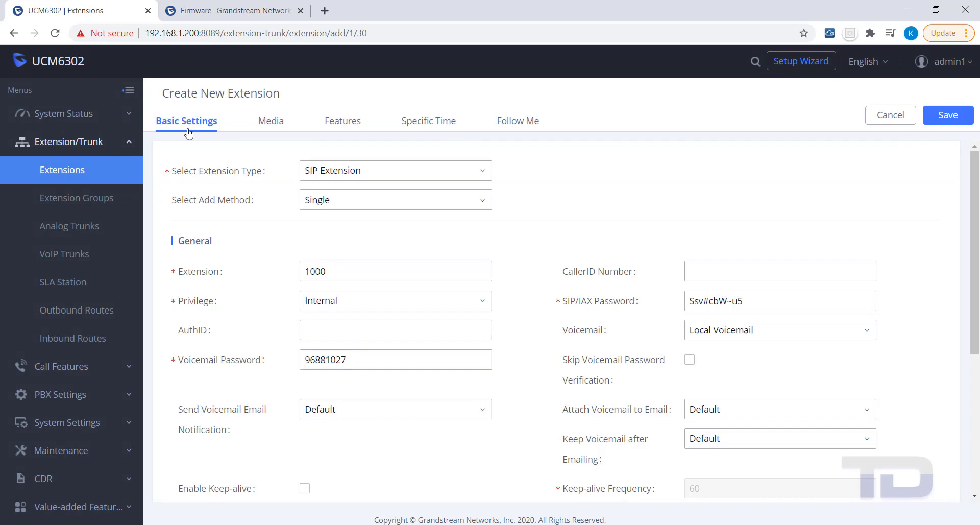
click(394, 199)
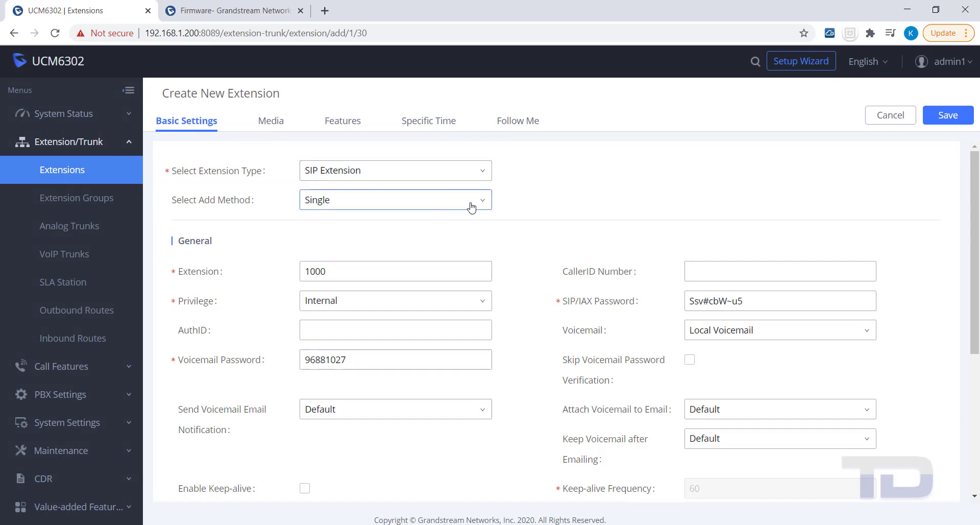
click(394, 199)
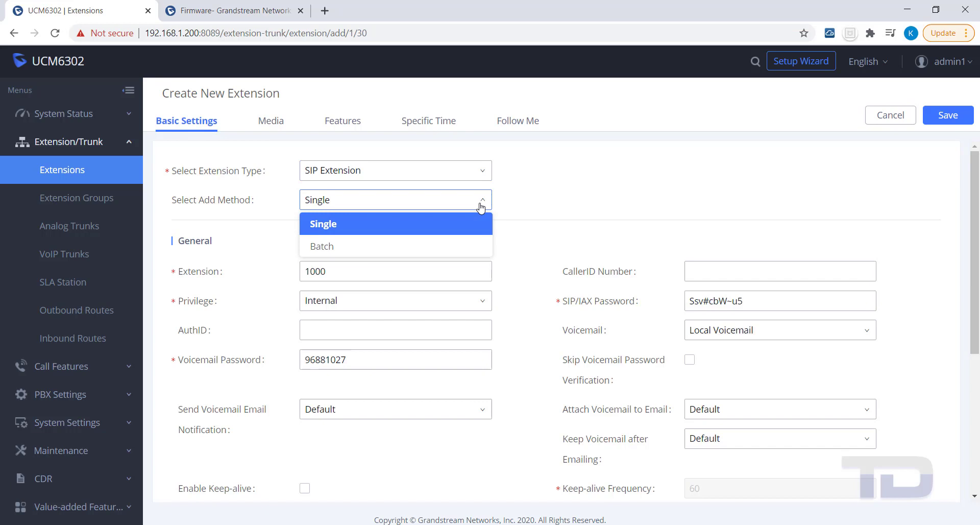
click(321, 245)
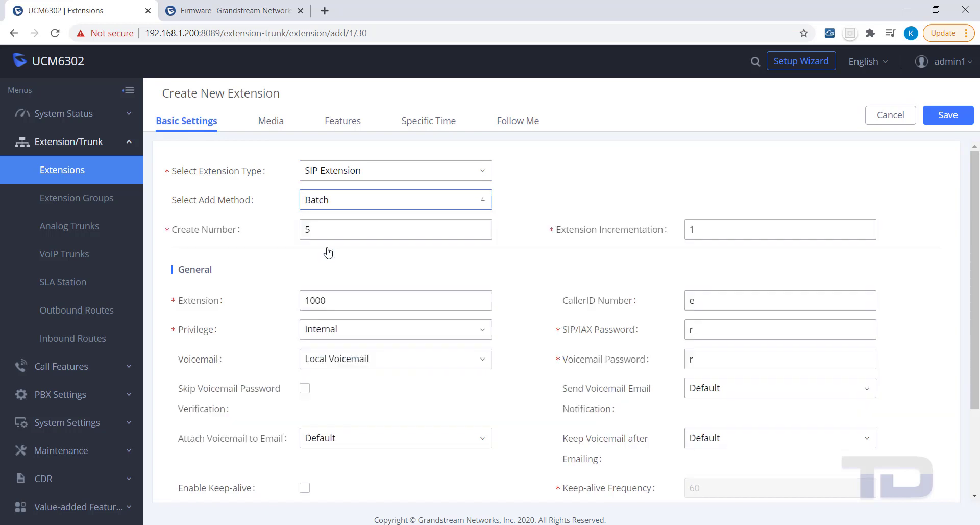
click(395, 229)
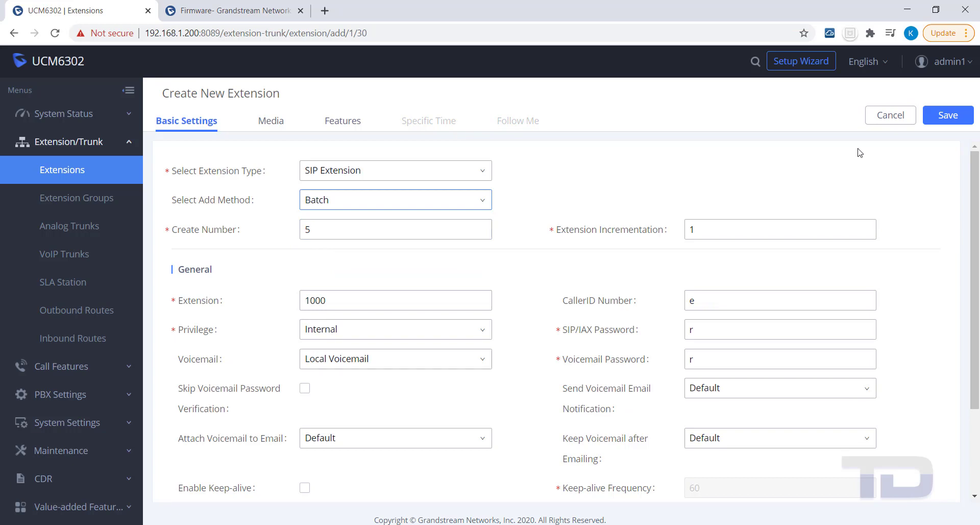
- Save the batch and confirm creating extensions 1000 through 1004
click(947, 116)
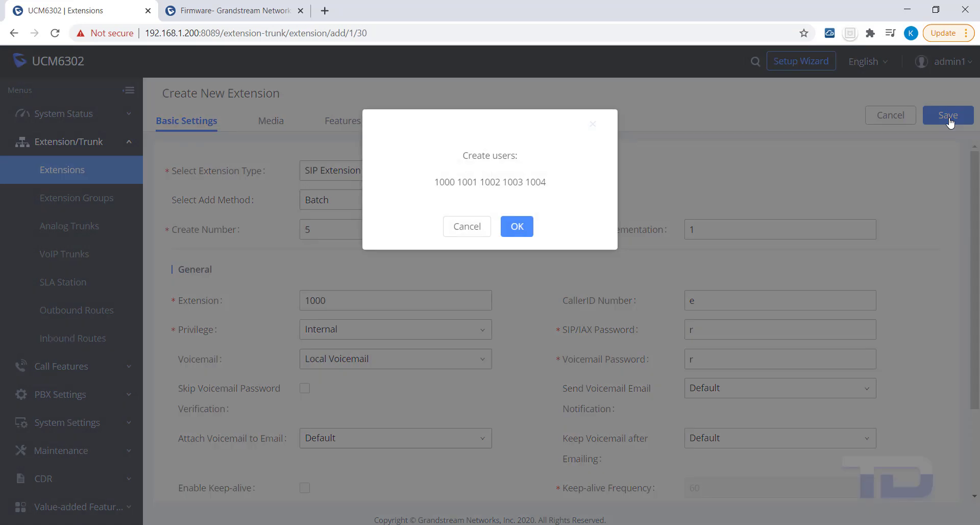
mouse_move(517, 227)
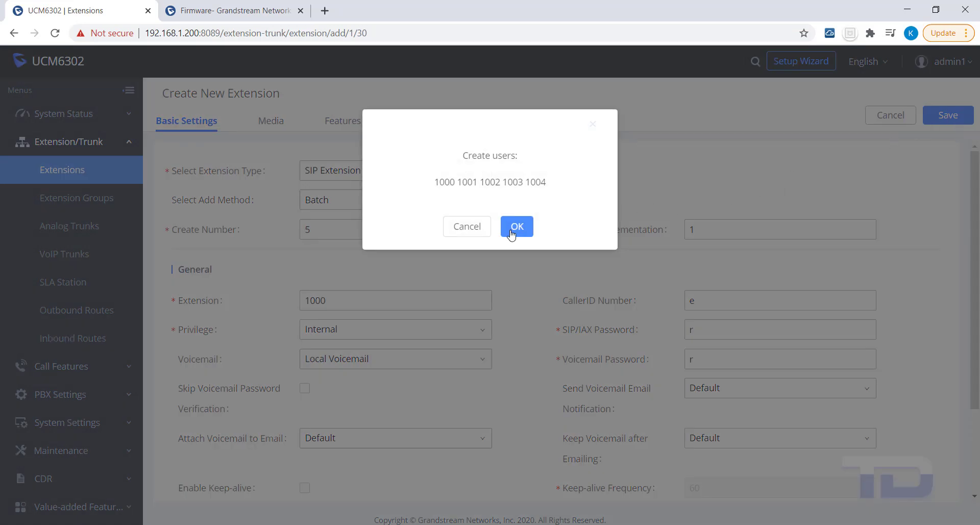
click(517, 227)
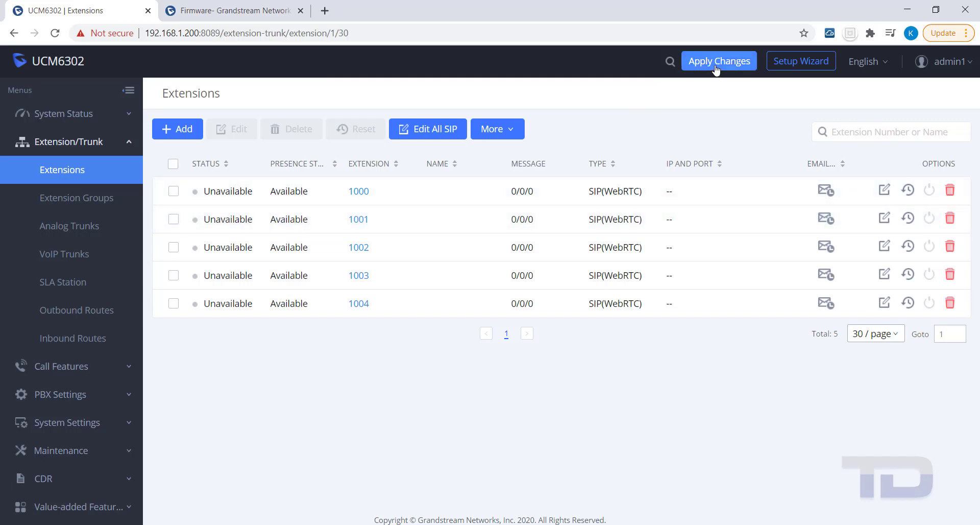
- Apply changes, try saving a new extension 100, and accept the range warning to manage extension range preferences
click(718, 60)
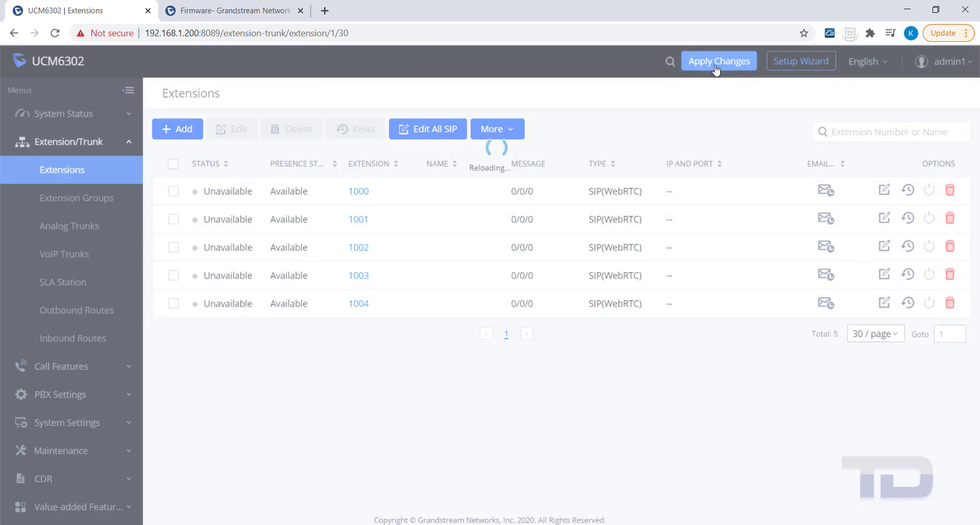
click(176, 129)
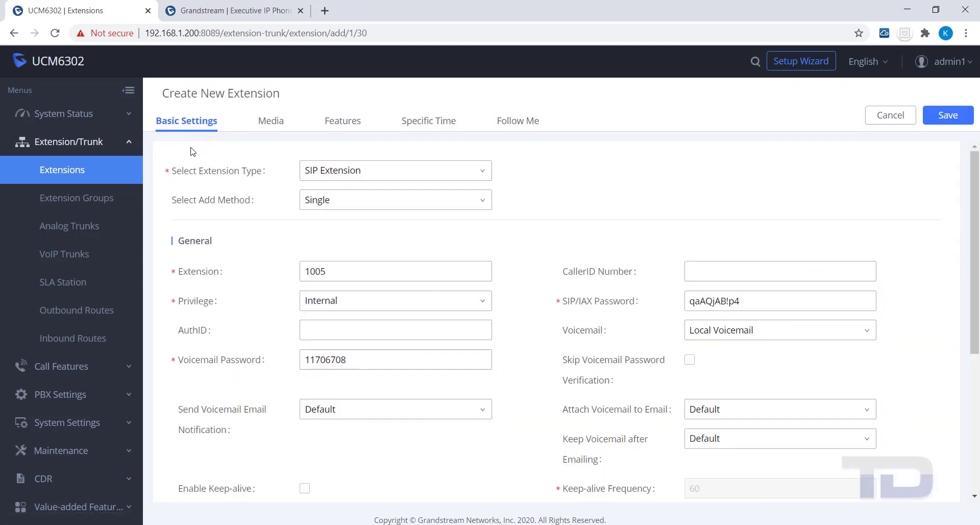
text(100)
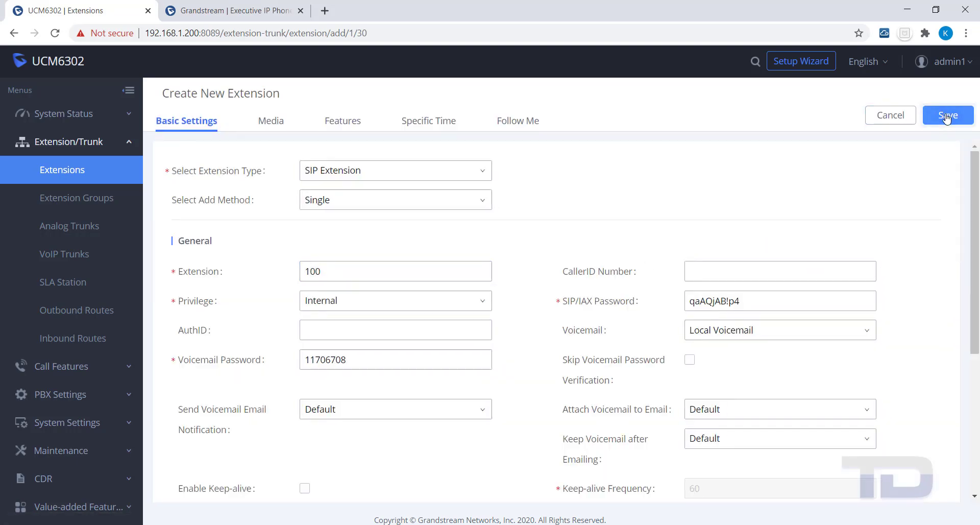
click(948, 115)
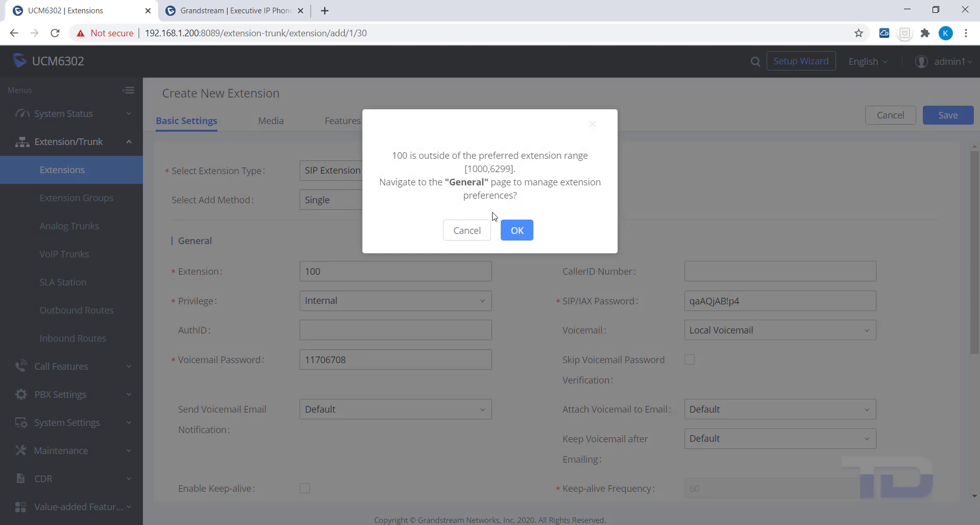
click(516, 230)
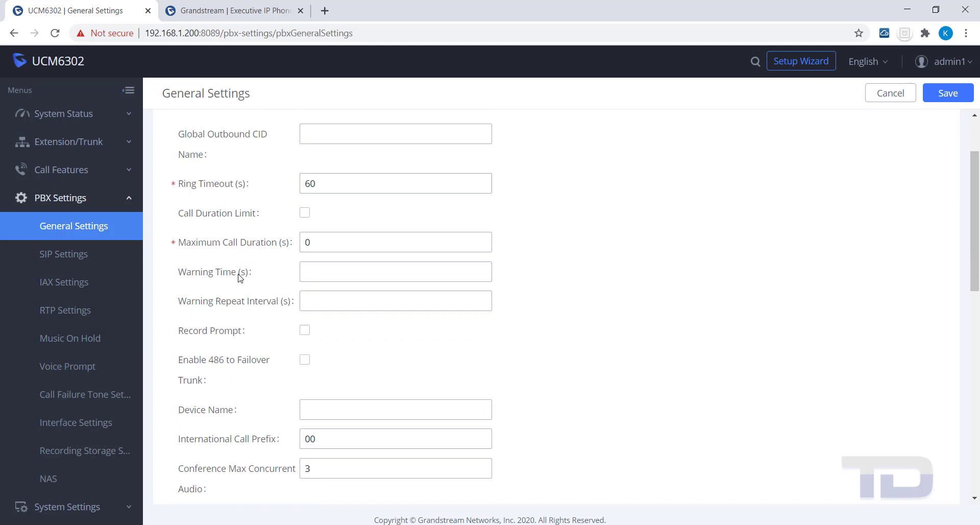
- Edit the user extension range lower bound, then tick Disable Extension Range and accept the warning
scroll(down, 3)
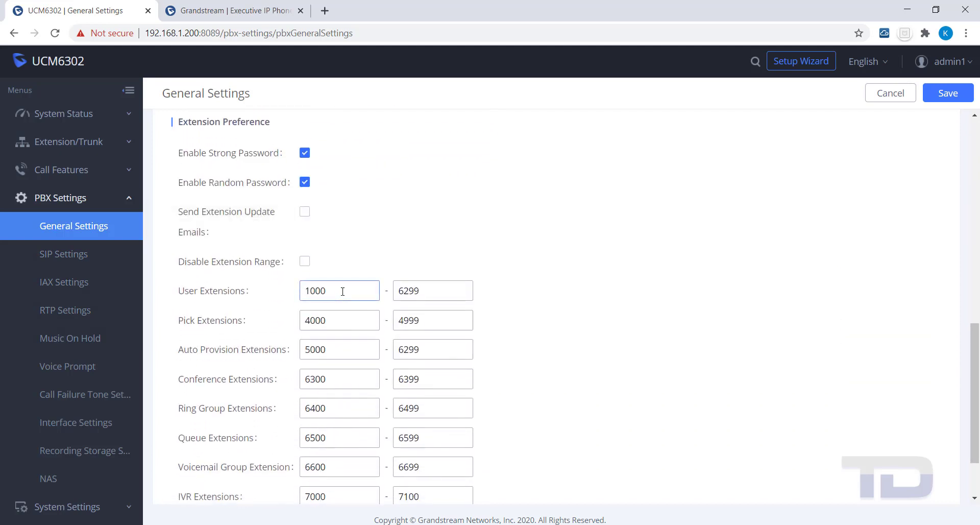
click(432, 291)
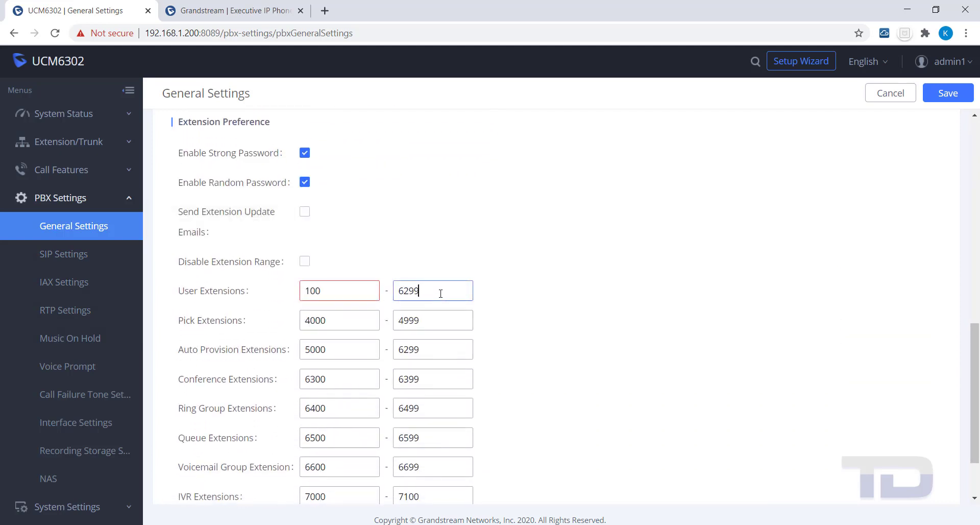
text(2)
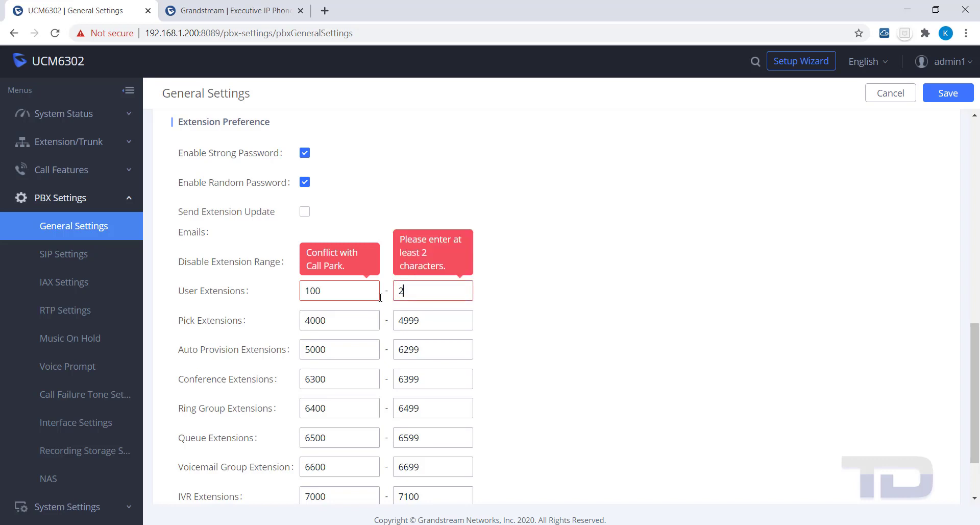
text(99)
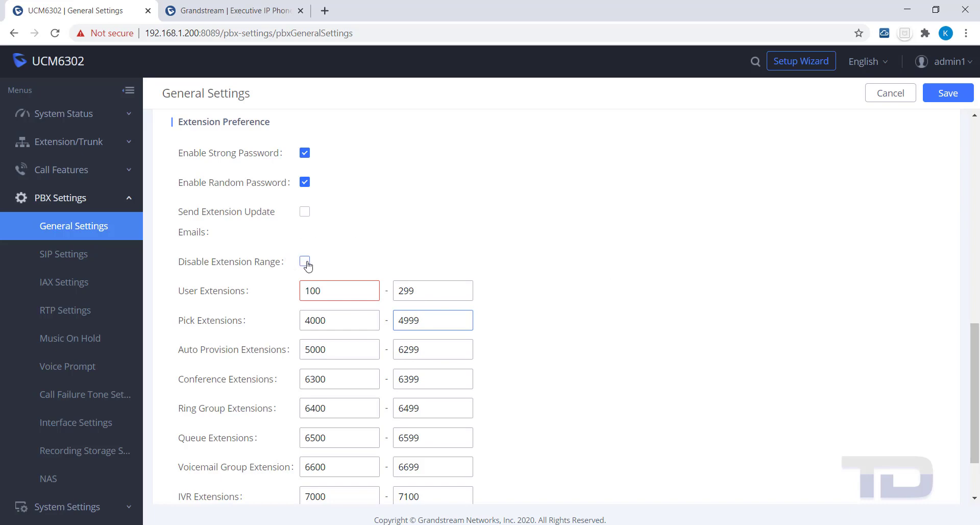
click(304, 261)
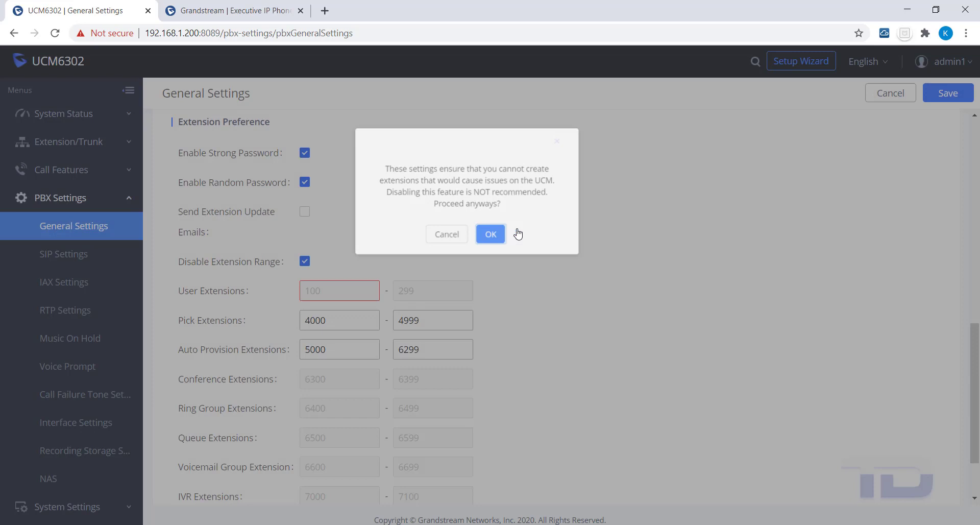
click(490, 232)
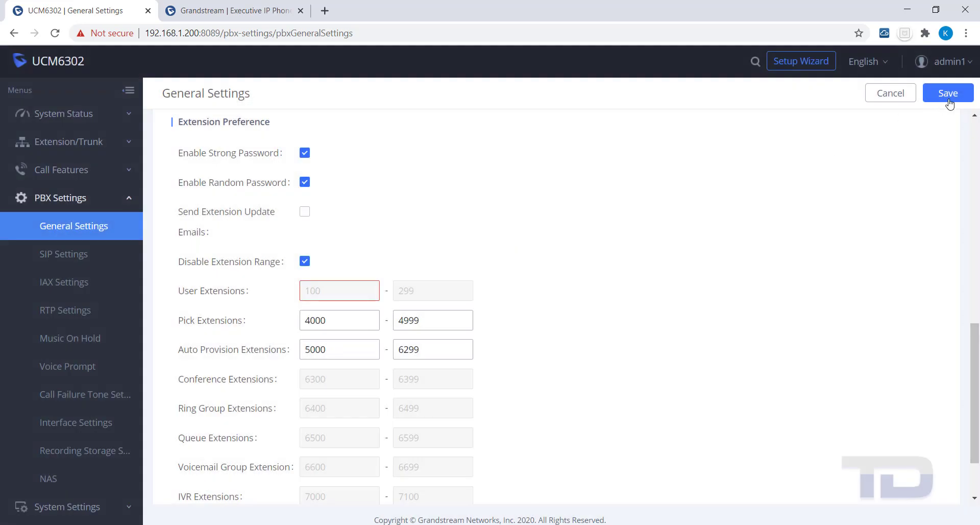
- Save the General Settings and apply the changes to the PBX
click(947, 92)
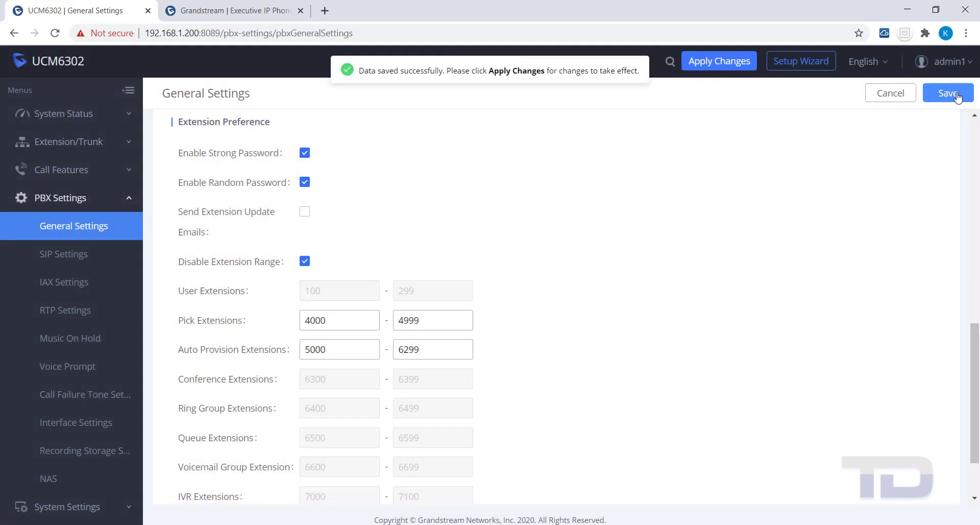
click(947, 92)
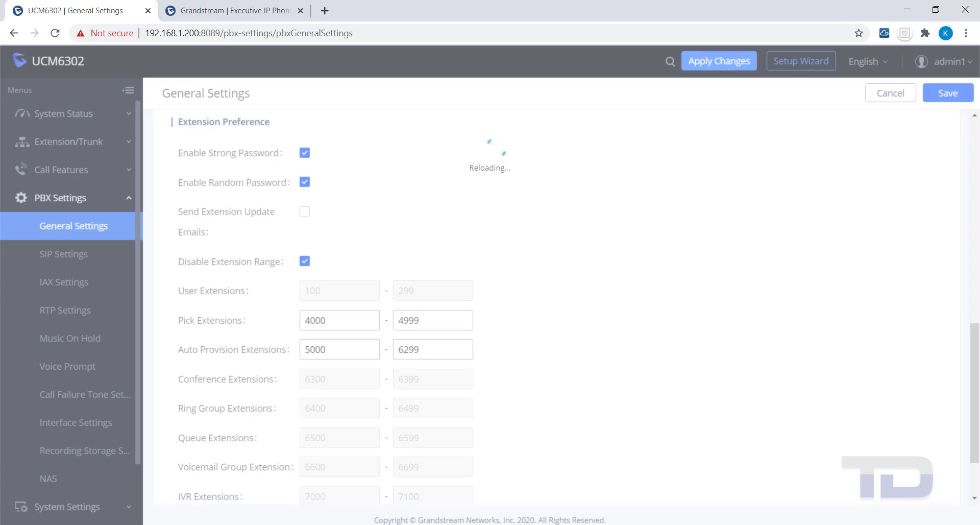
click(718, 60)
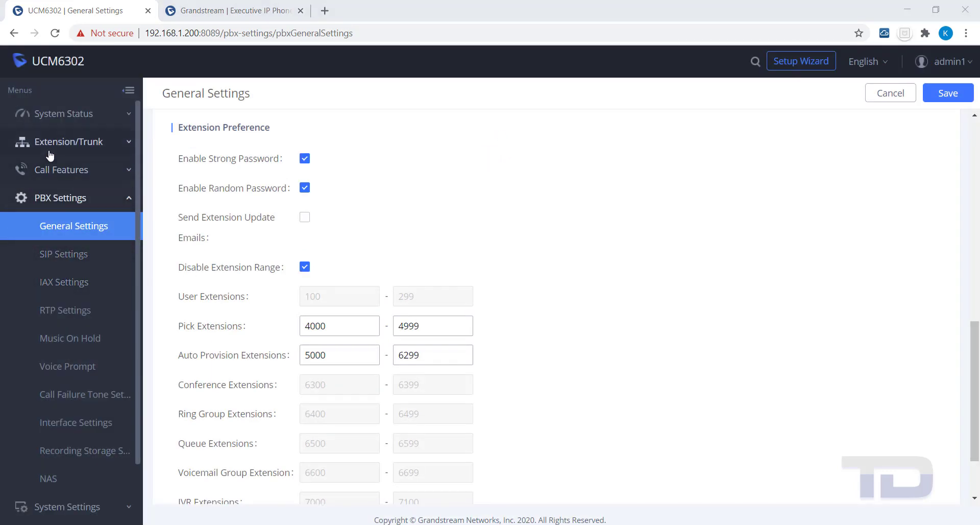
- In the Extensions list select extensions 1001 and 1002 and start Edit All SIP Extensions
click(66, 141)
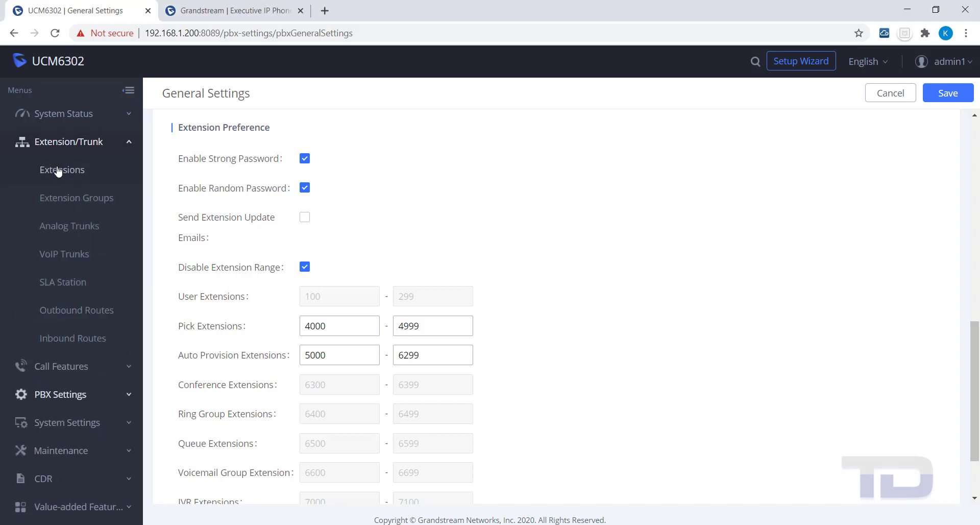
click(61, 170)
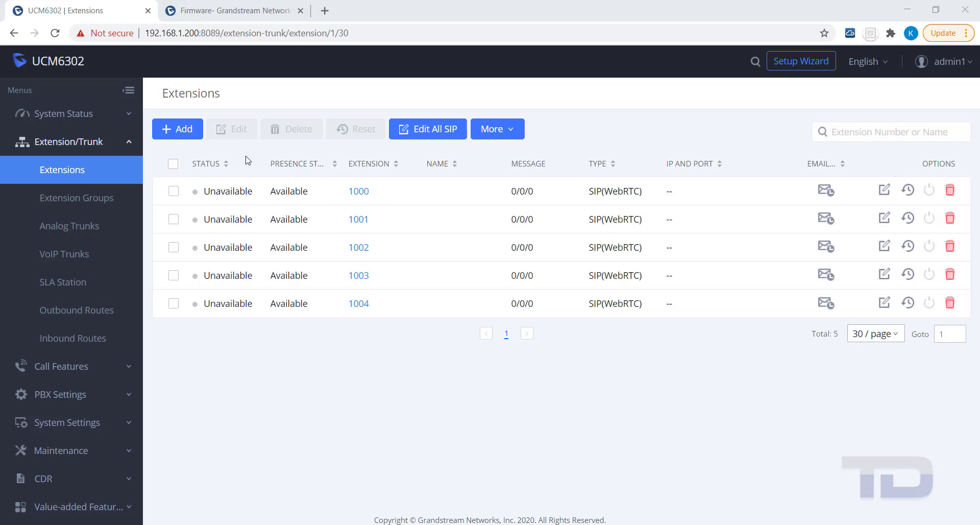
click(174, 163)
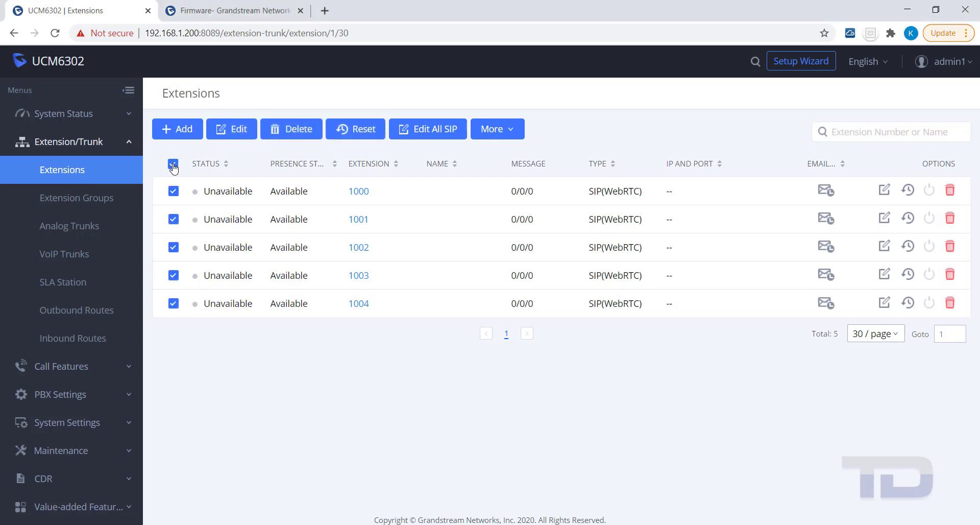
click(173, 163)
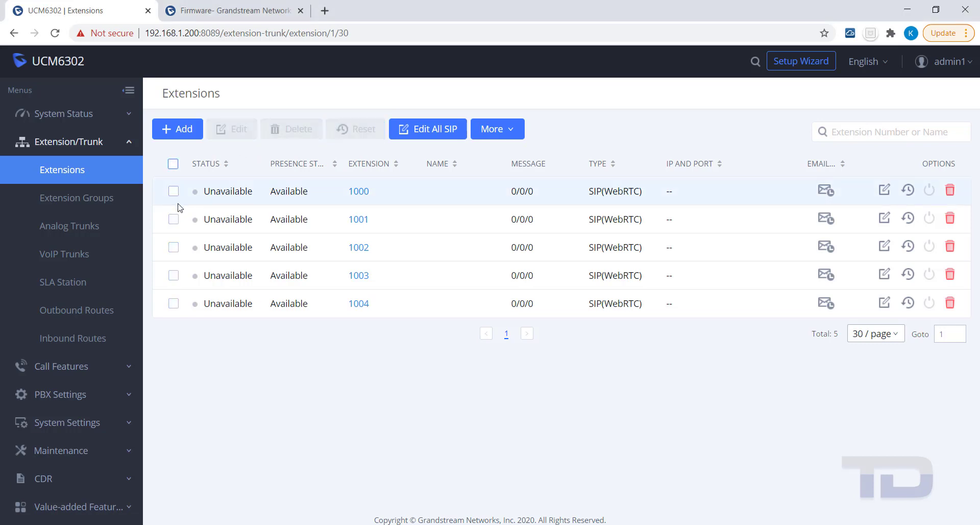
click(173, 218)
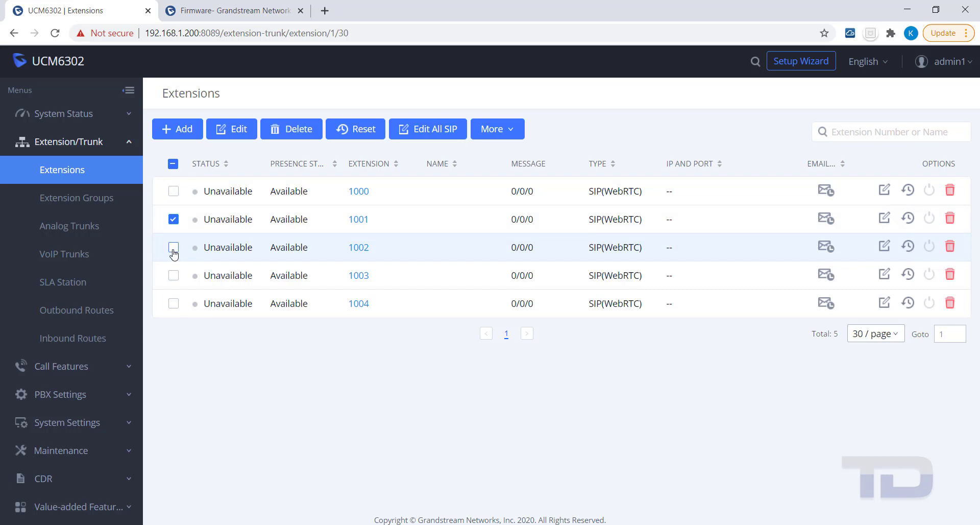
click(173, 247)
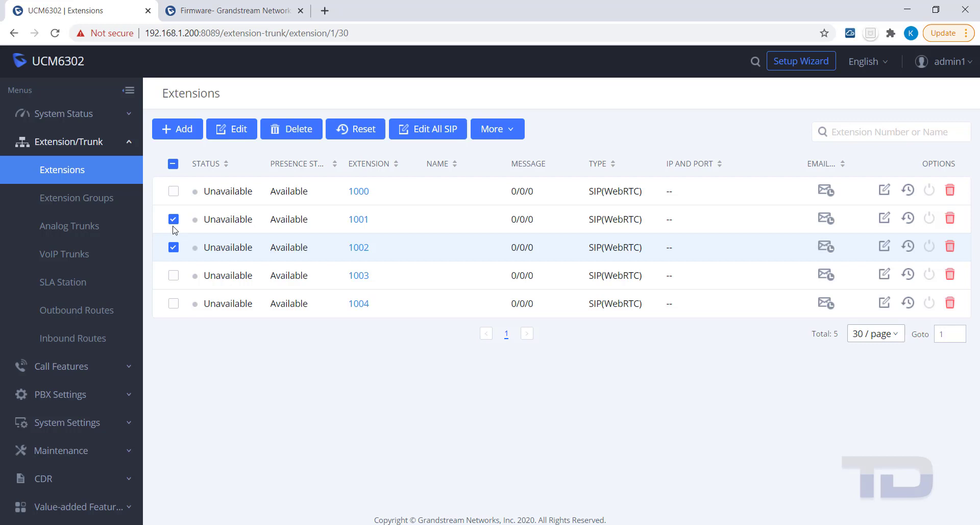
click(428, 128)
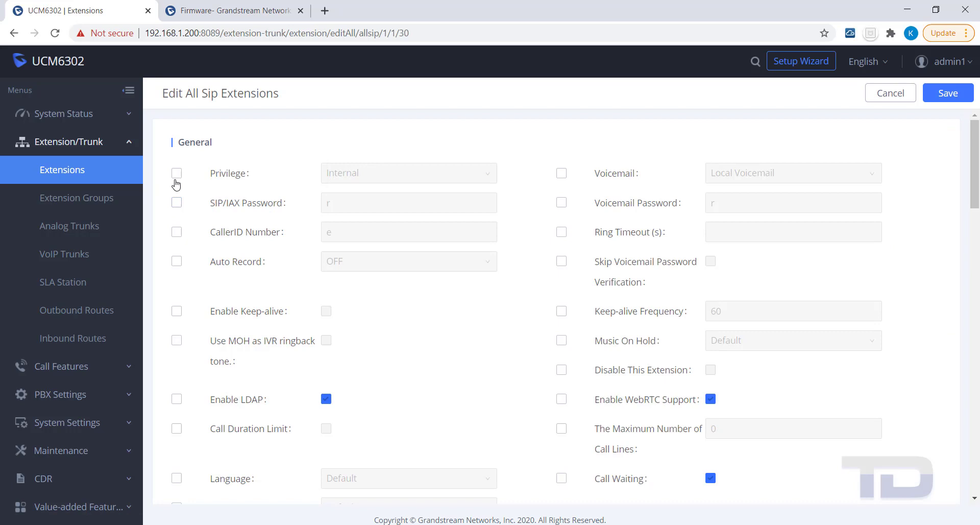
- Set Privilege to National for the selected SIP extensions and save the bulk edit
click(176, 172)
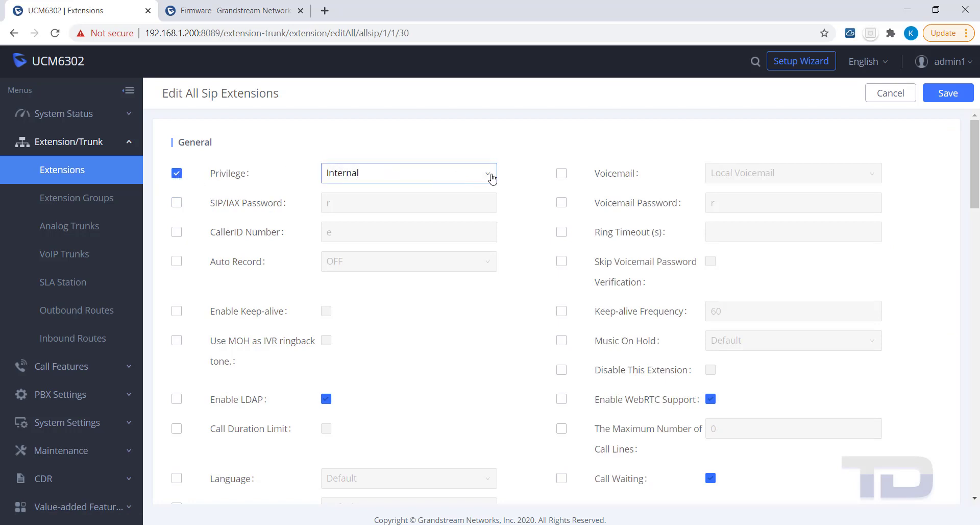
click(406, 172)
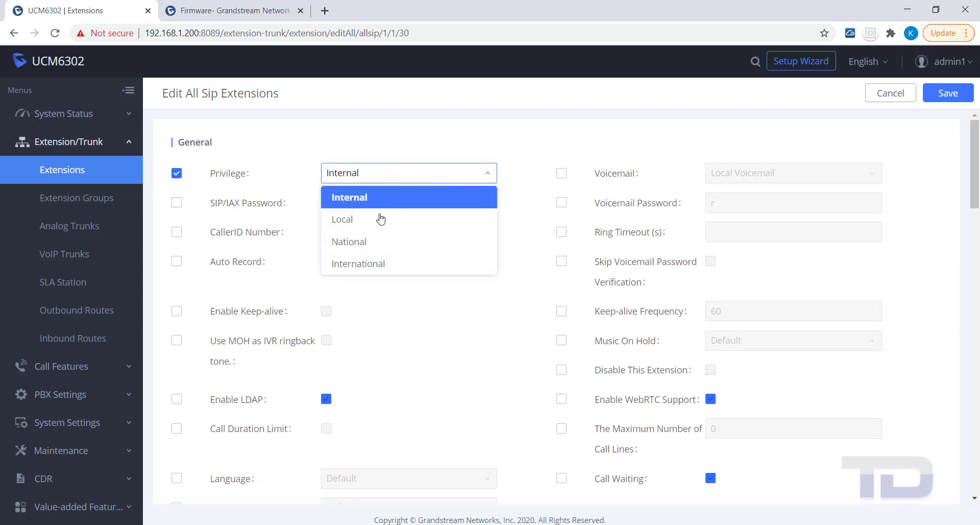
click(349, 242)
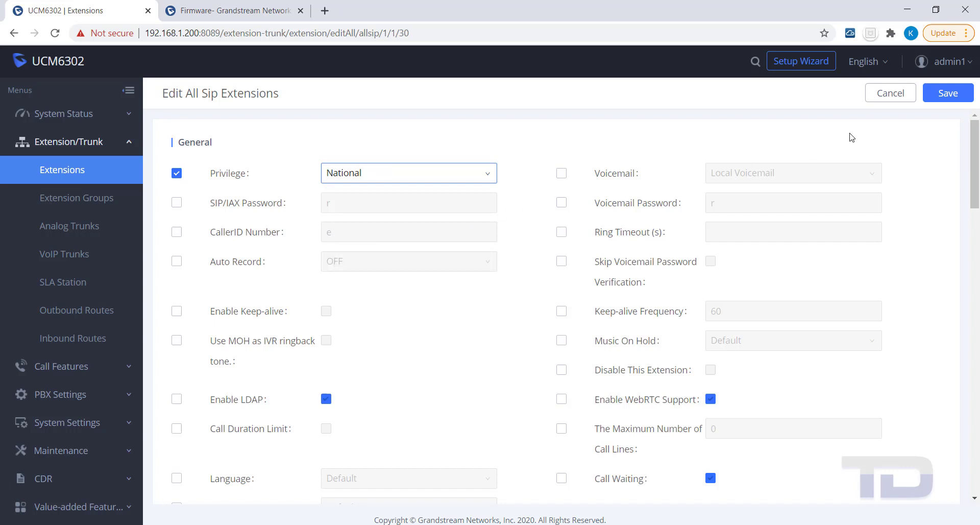
click(947, 93)
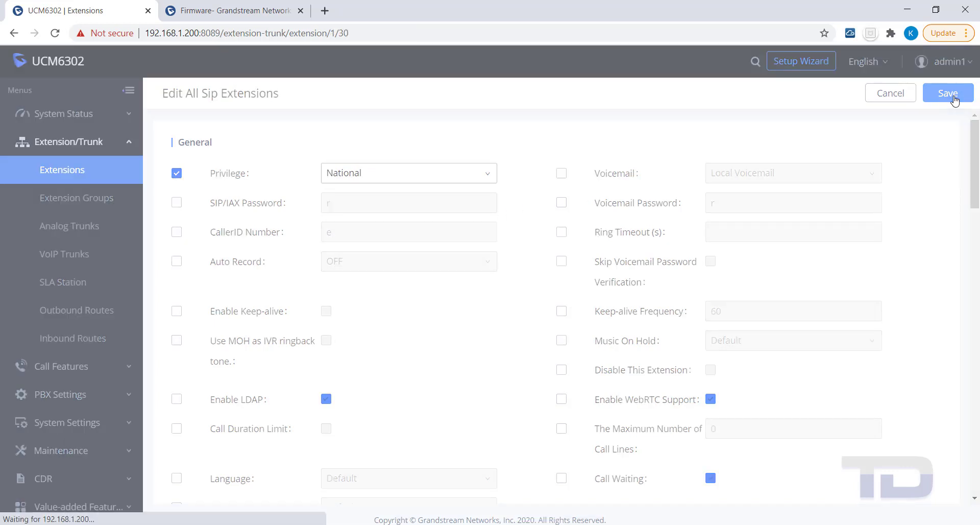
click(947, 93)
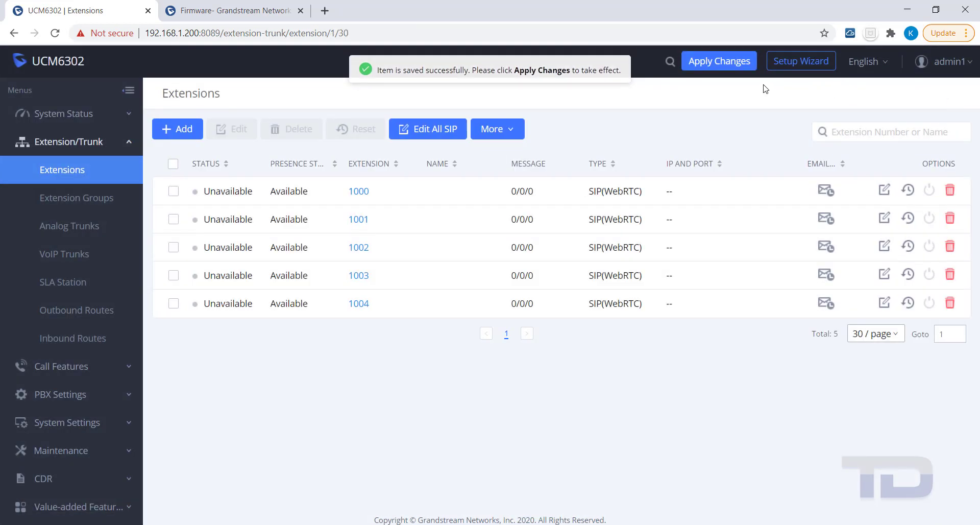
- Apply the saved changes to the PBX and switch to the GXP2130 phone's browser tab
click(719, 60)
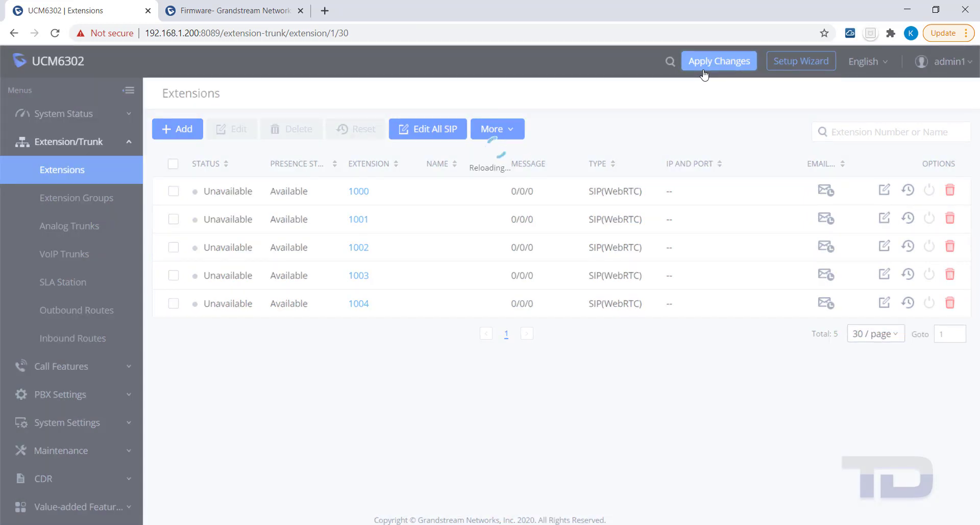
click(719, 60)
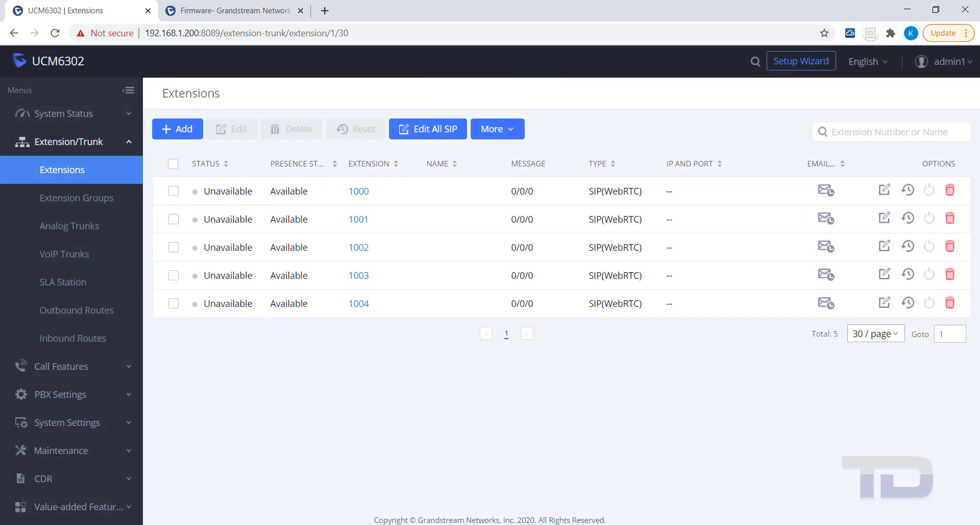
click(235, 10)
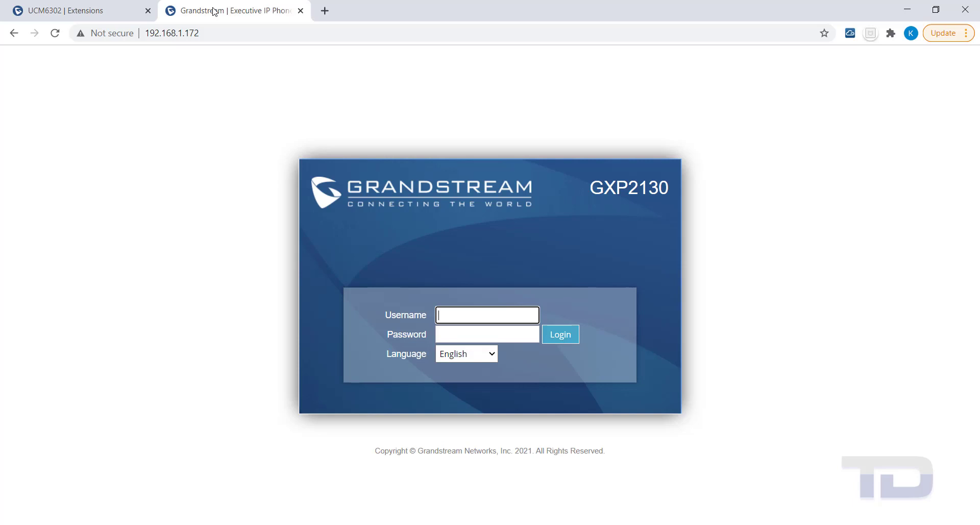
mouse_move(430, 289)
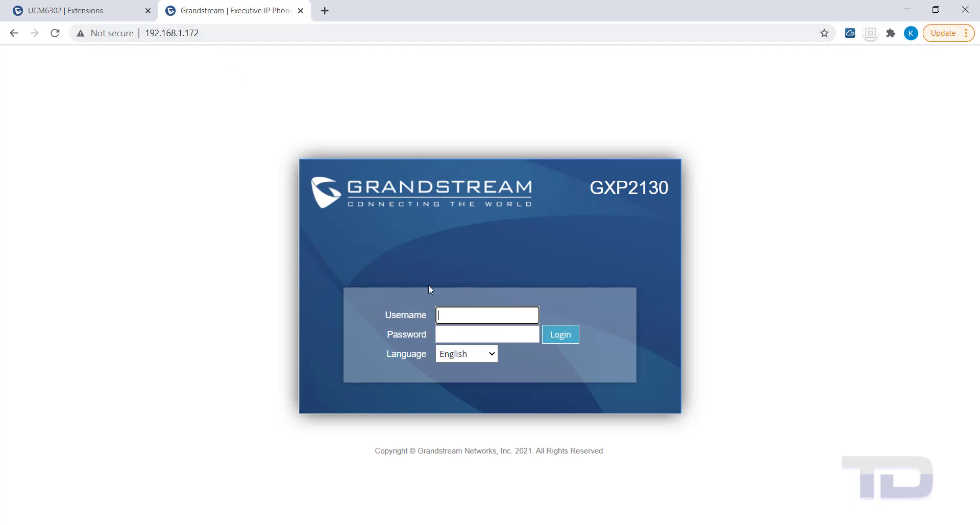
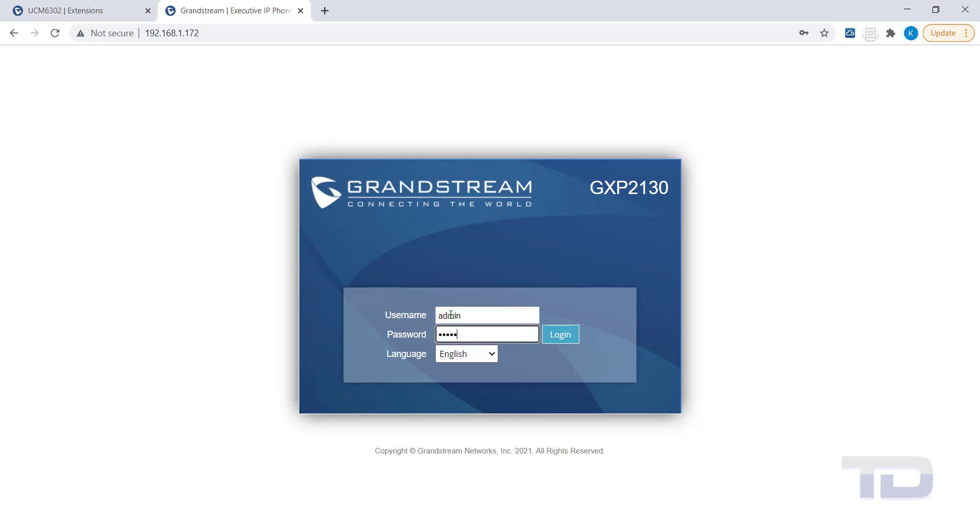
- Log in to the GXP2130 as admin and view the Account Status page with no accounts registered
click(559, 334)
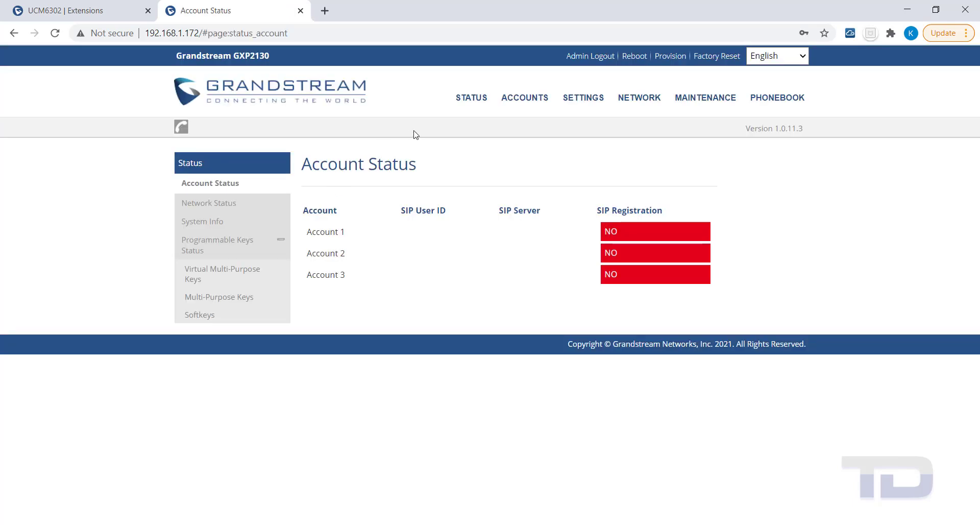
- In Account 1 General Settings enter 1002 as the Account Name
click(524, 97)
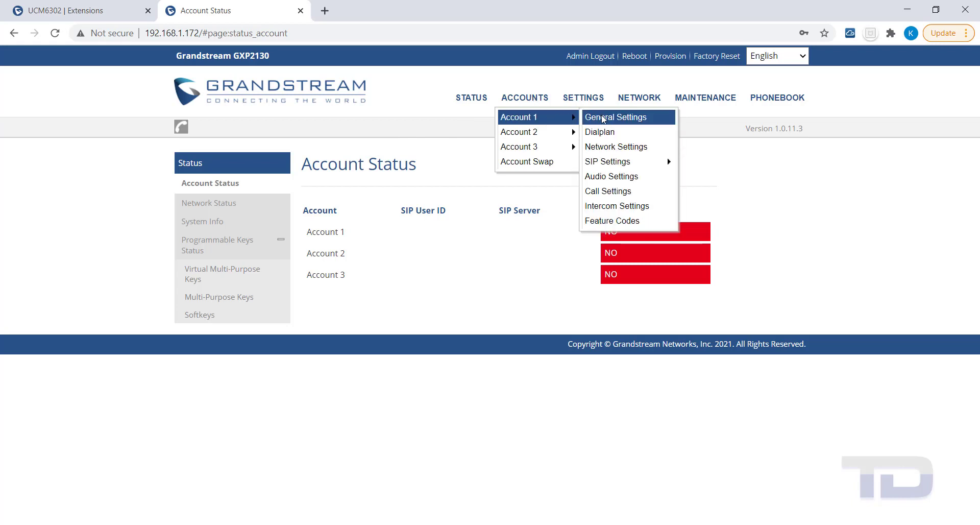
click(615, 117)
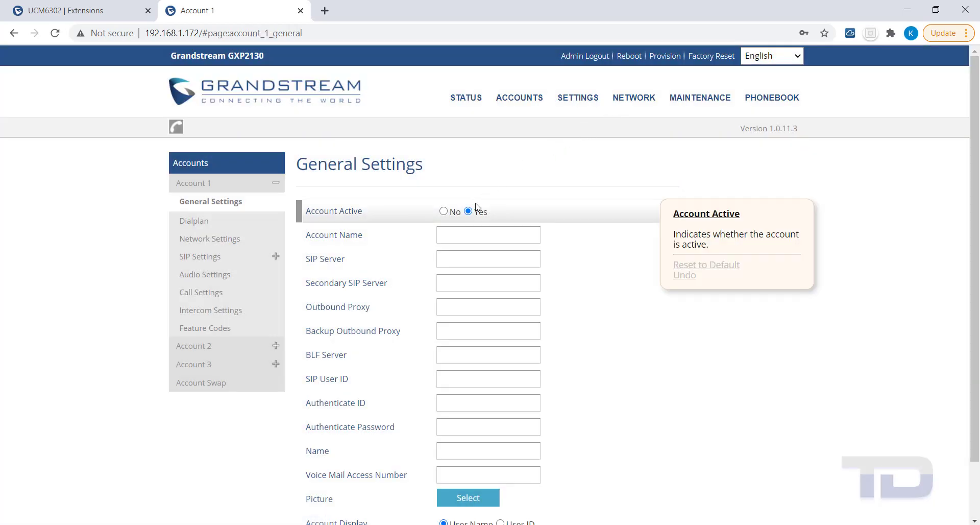
click(488, 233)
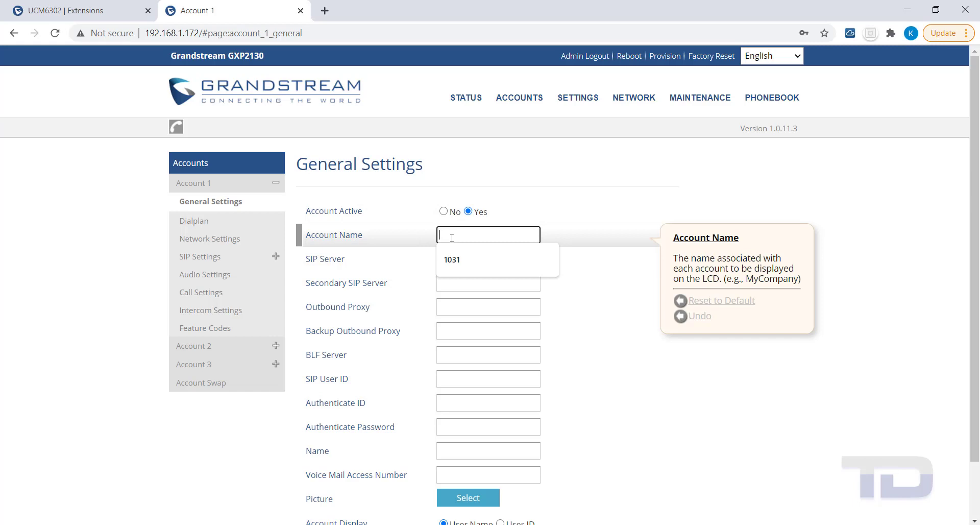
text(1)
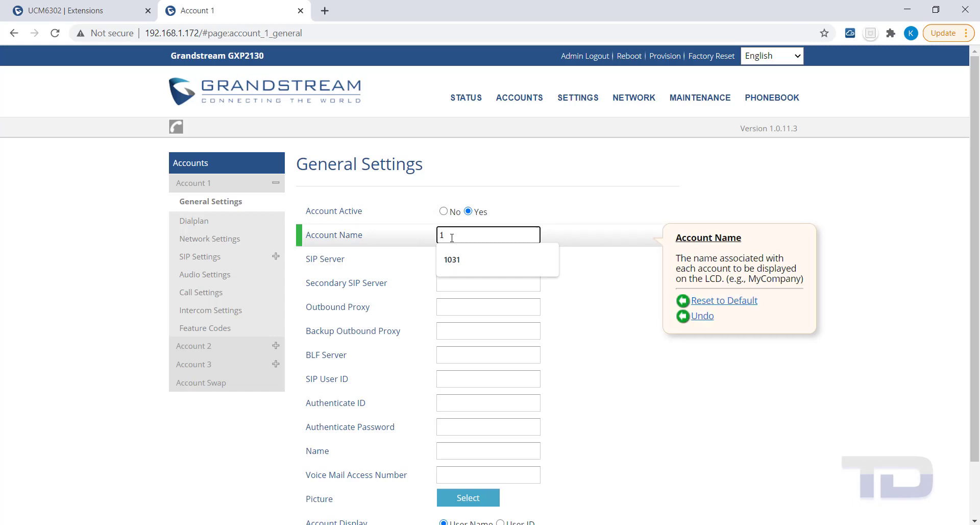
text(002)
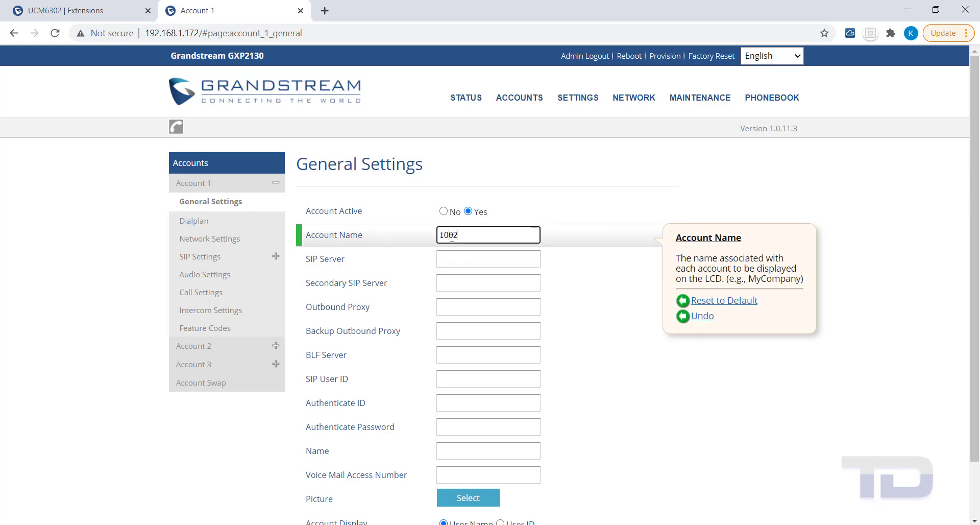
- Enter SIP Server 192.168.1.200 for Account 1, then return to the UCM6302 tab
click(488, 258)
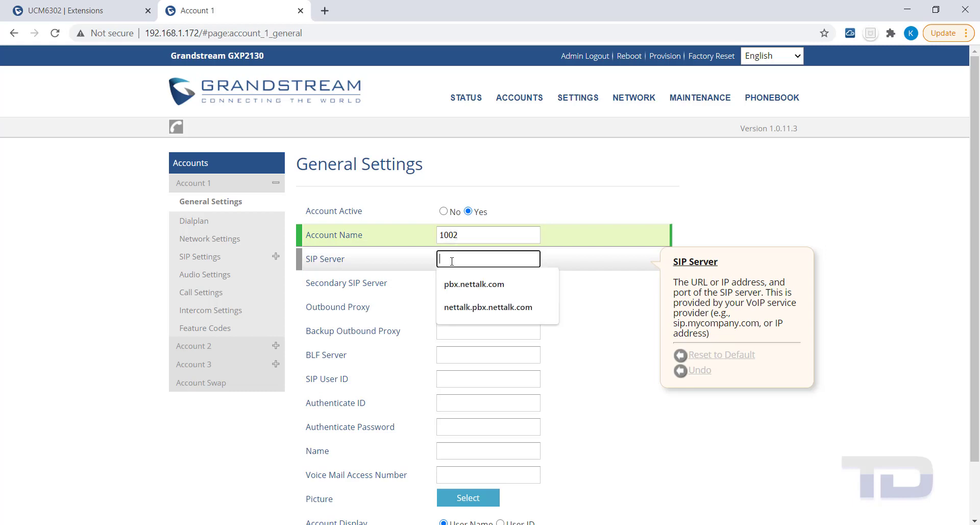
text(192.168.1.200)
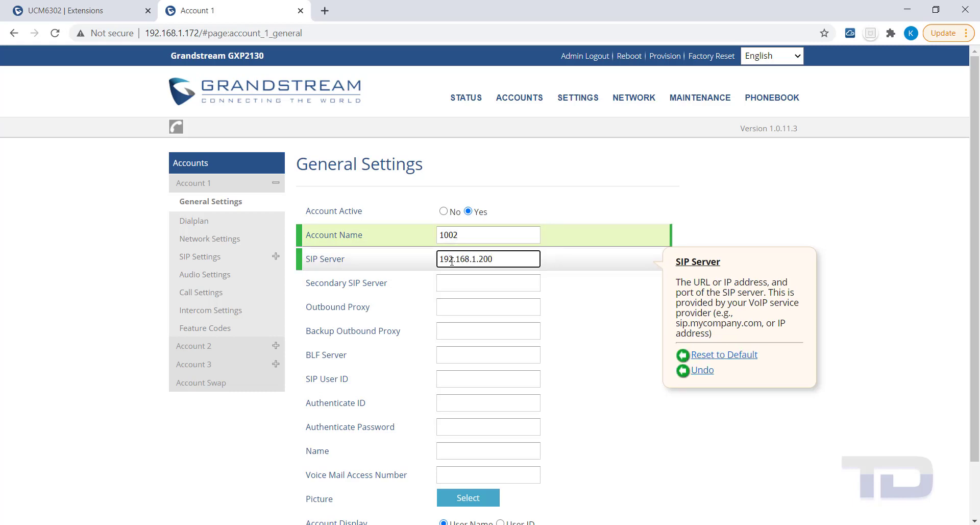
mouse_move(159, 192)
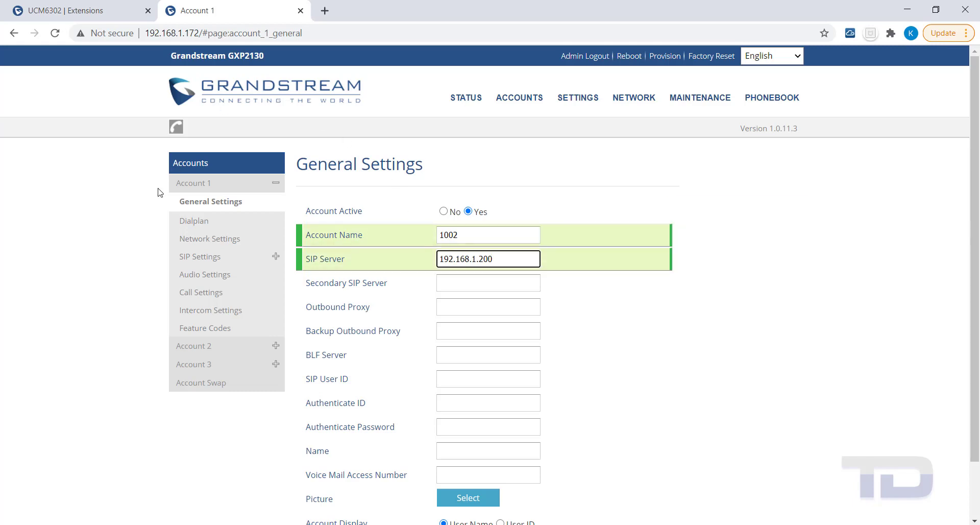
click(75, 10)
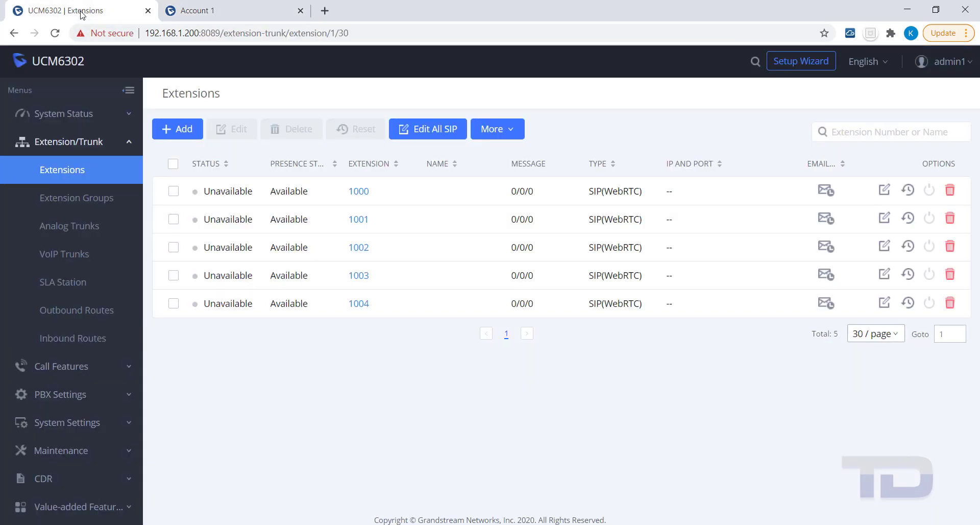
mouse_move(878, 253)
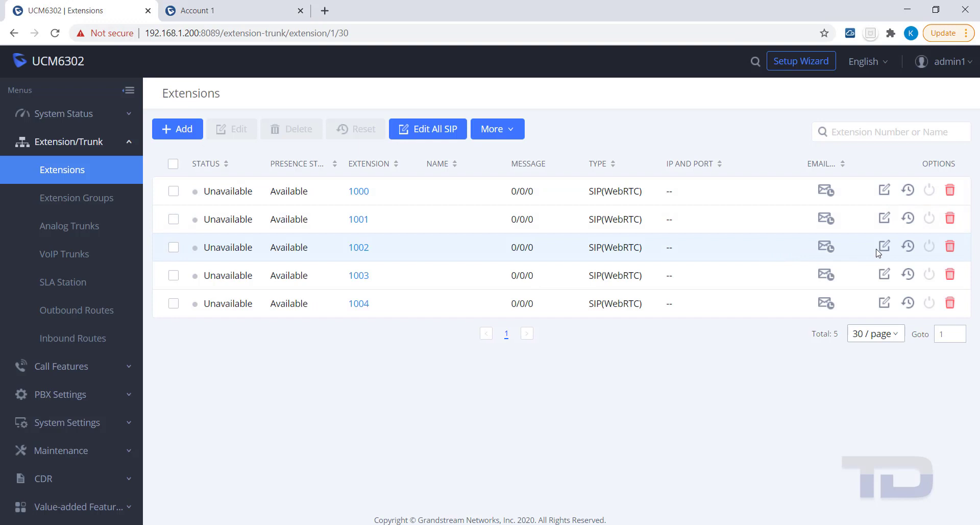
- Reveal and copy extension 1002's SIP password on the UCM6302, then return to the phone's account settings
click(884, 245)
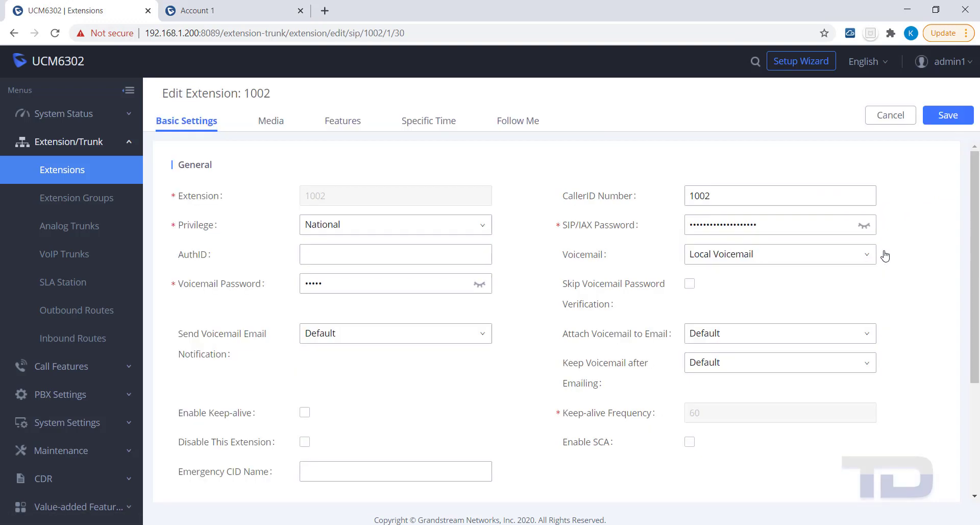
click(864, 225)
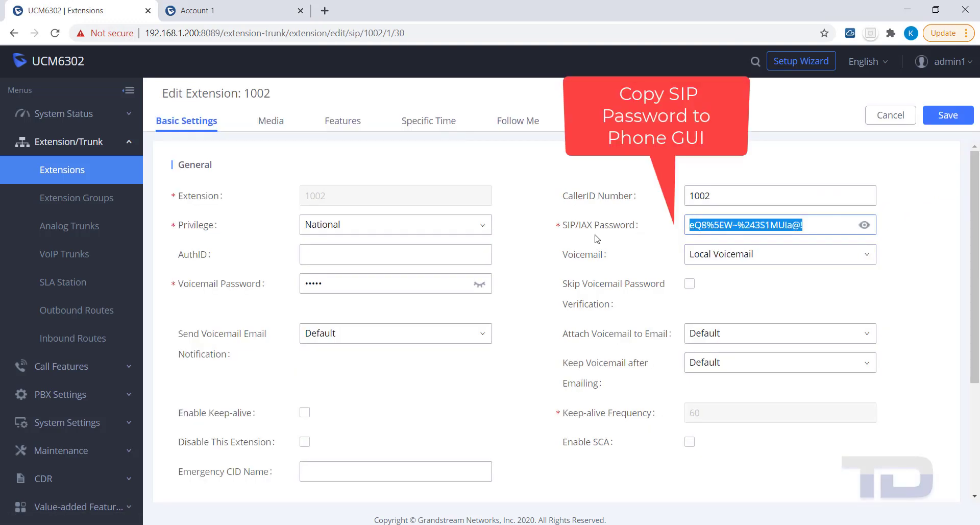
mouse_move(383, 139)
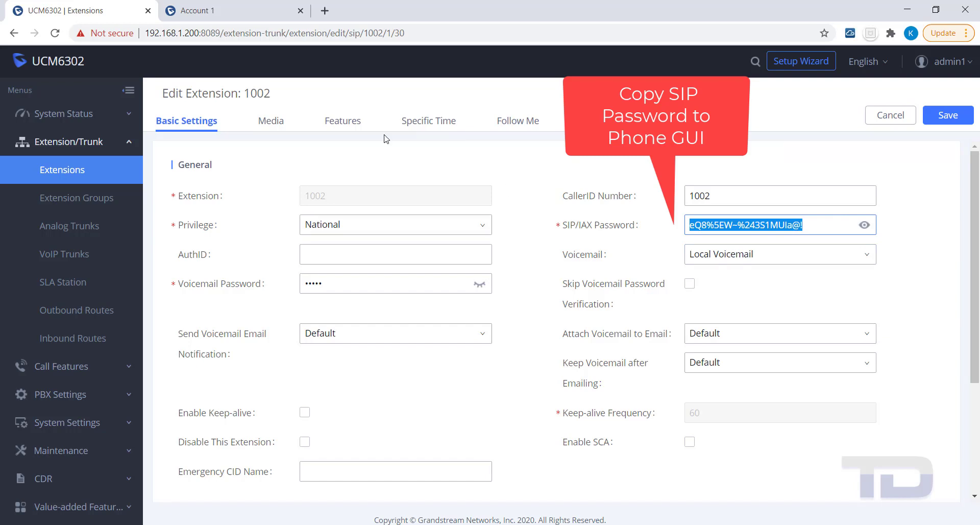
click(225, 10)
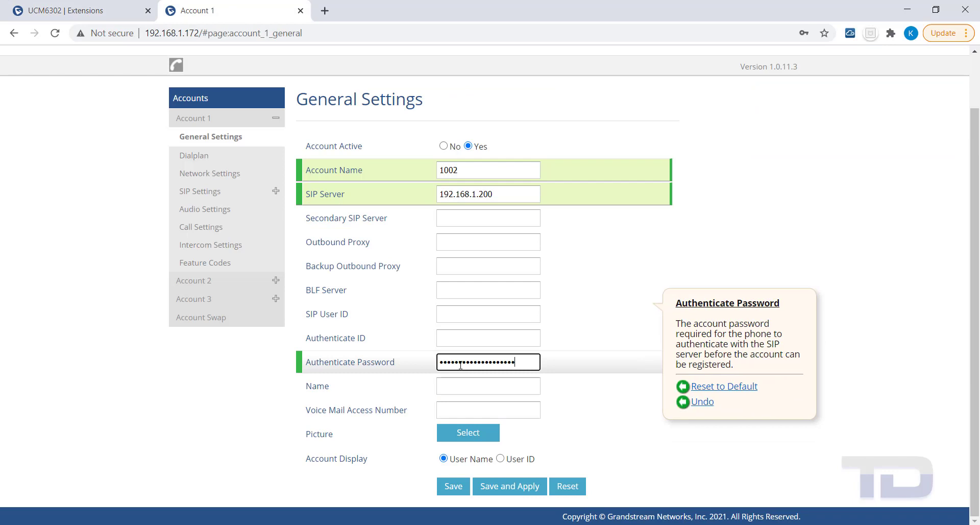
- Set Account 1 SIP User ID and Authenticate ID to 1002 and save and apply
click(488, 313)
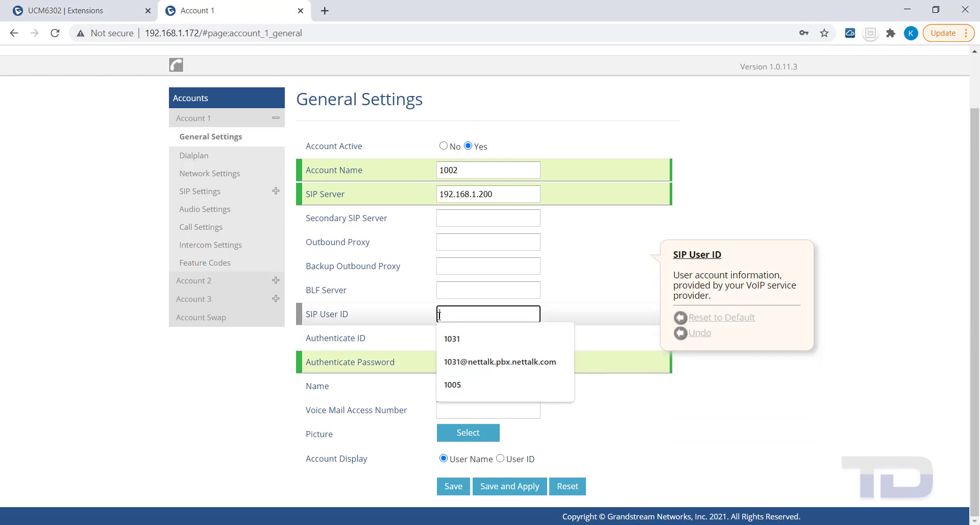
text(1002)
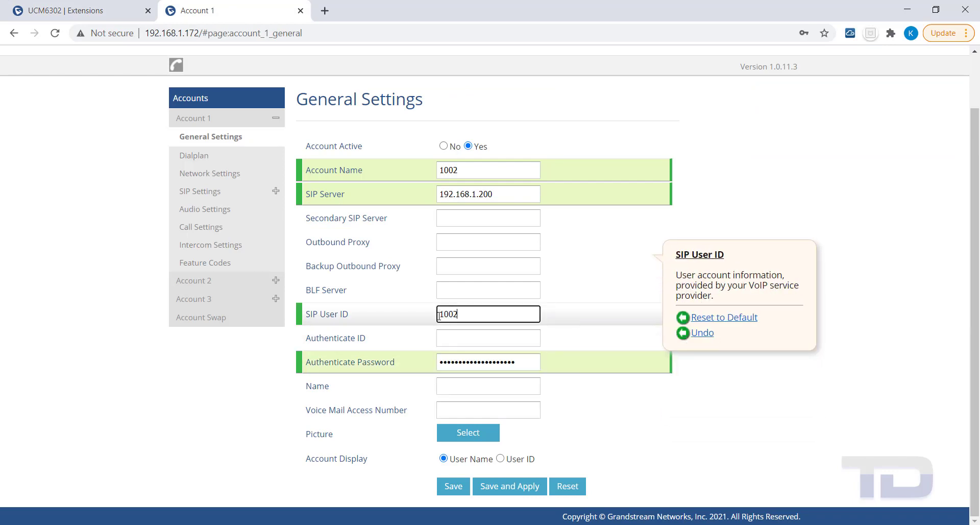
click(488, 338)
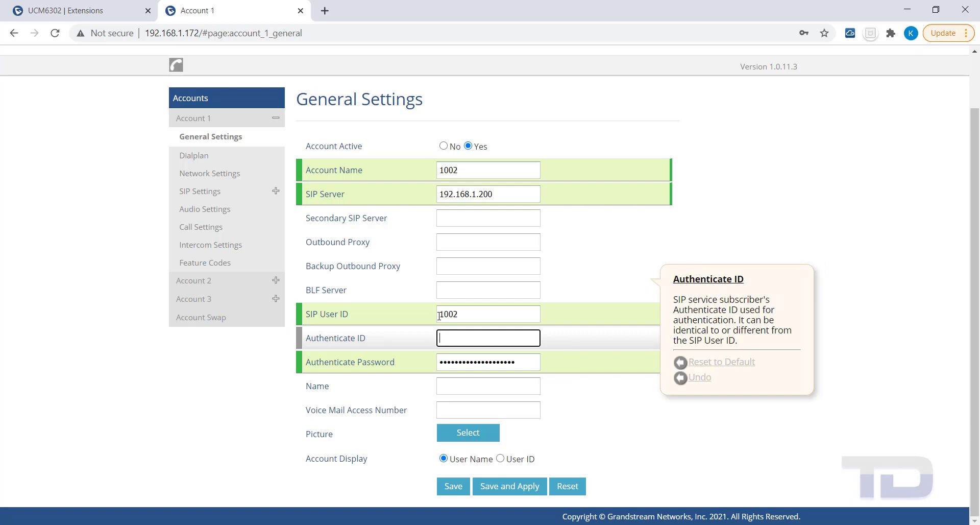
text(1002)
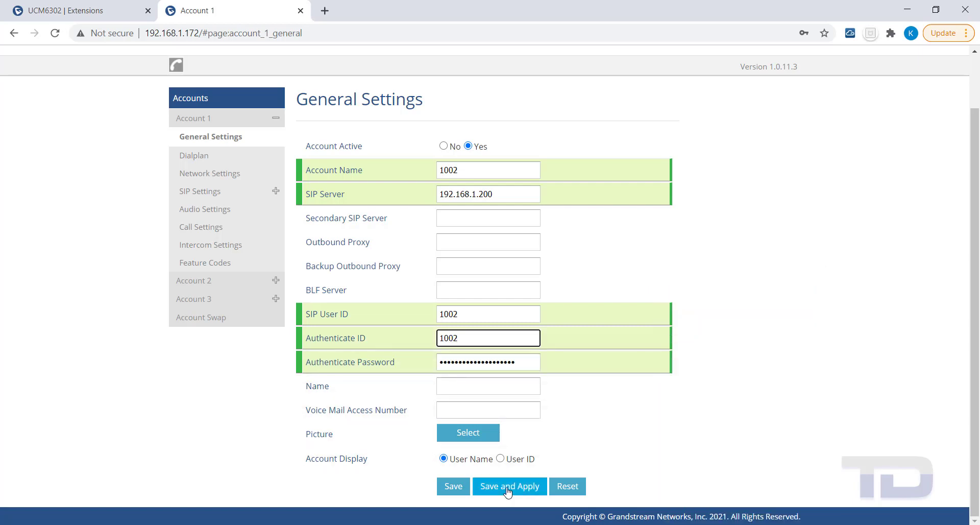
click(508, 486)
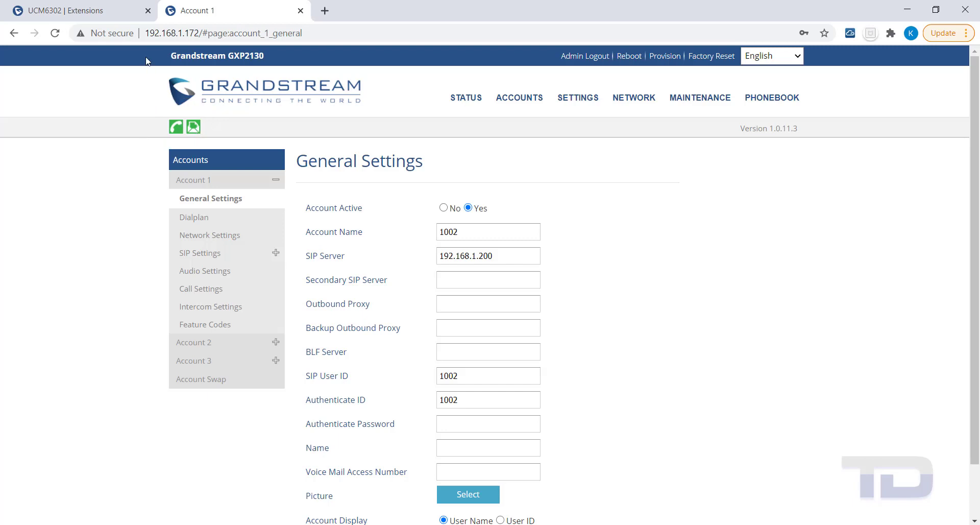
- Return to the UCM6302 Extensions list to confirm 1002 shows Idle
click(75, 10)
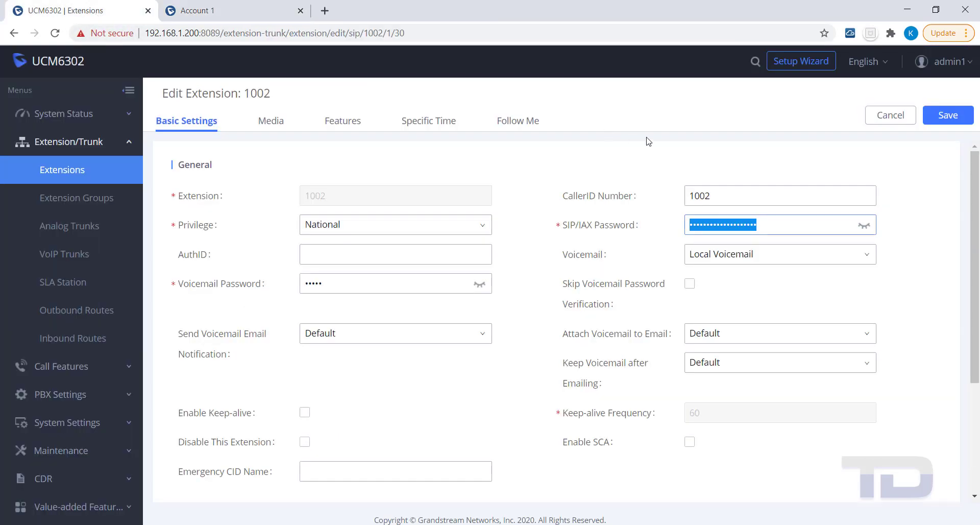
click(889, 115)
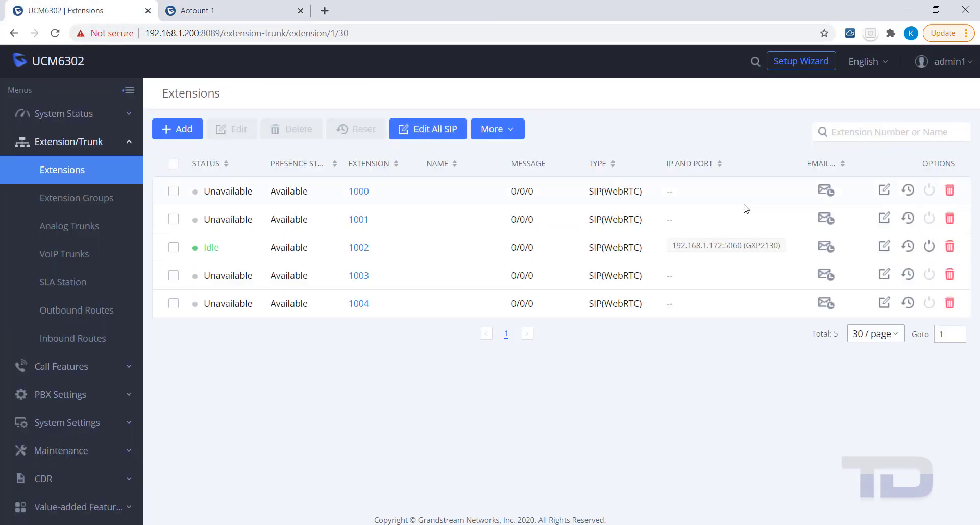